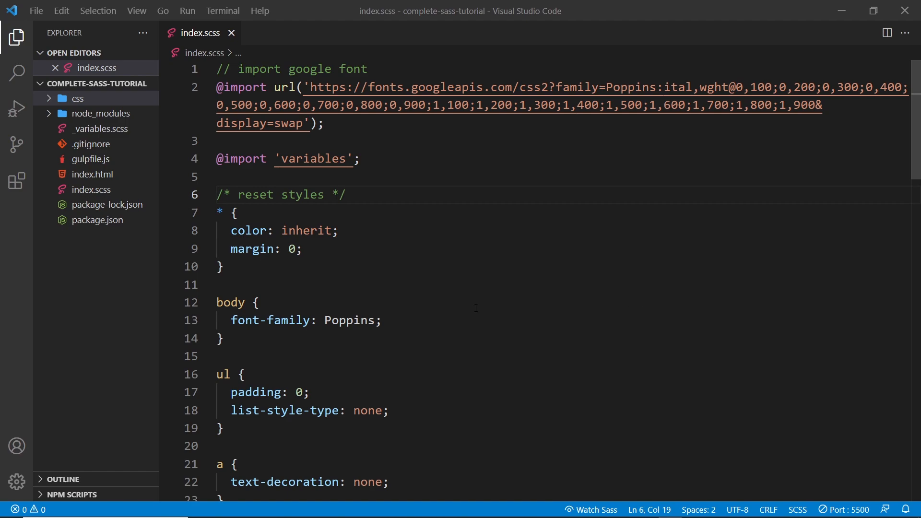
mouse_move(473, 284)
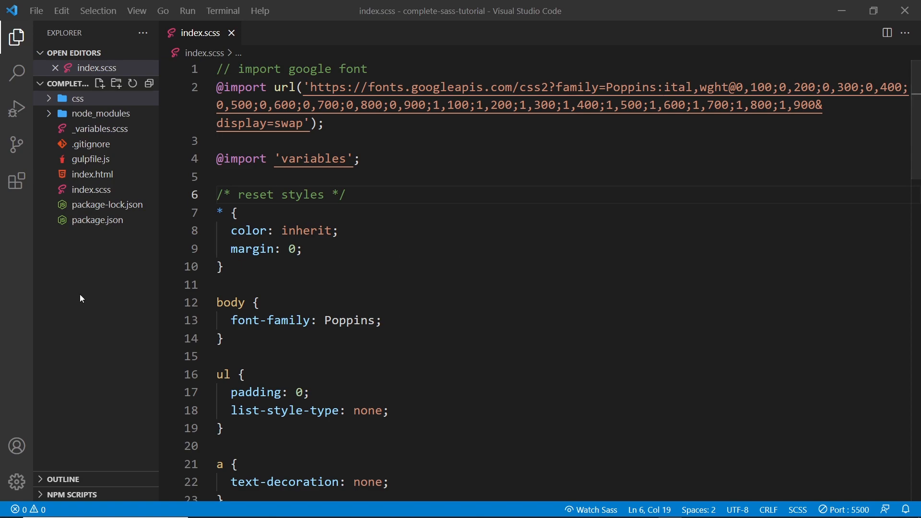
mouse_move(92, 173)
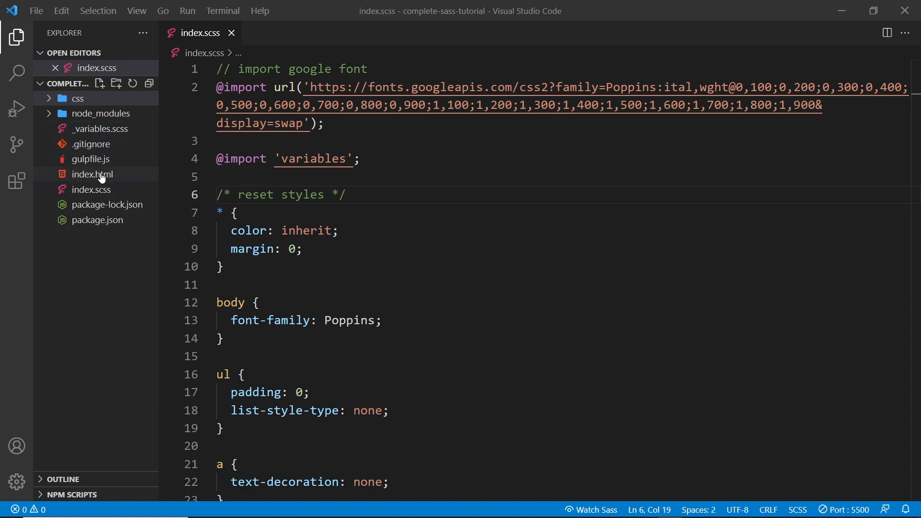
mouse_move(103, 239)
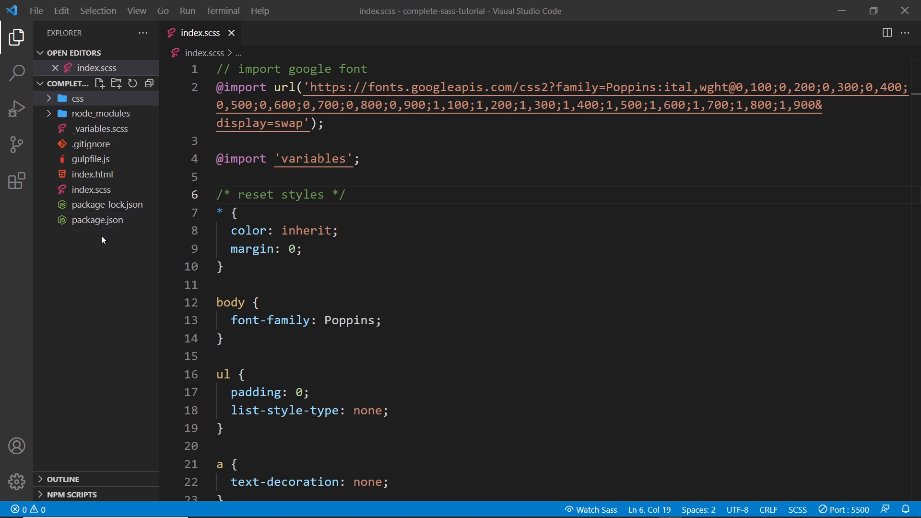
mouse_move(140, 289)
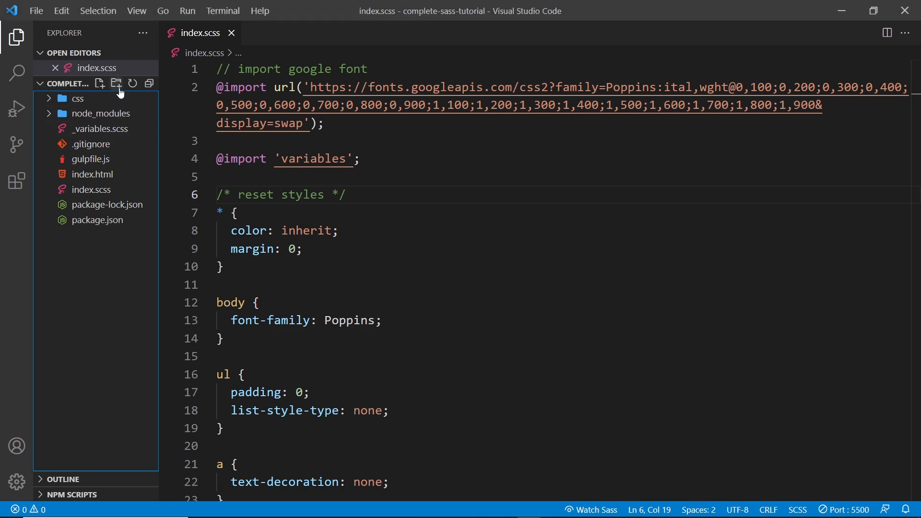
- Create a shinobi folder and move _variables.scss and index.scss into it
left_click(116, 84)
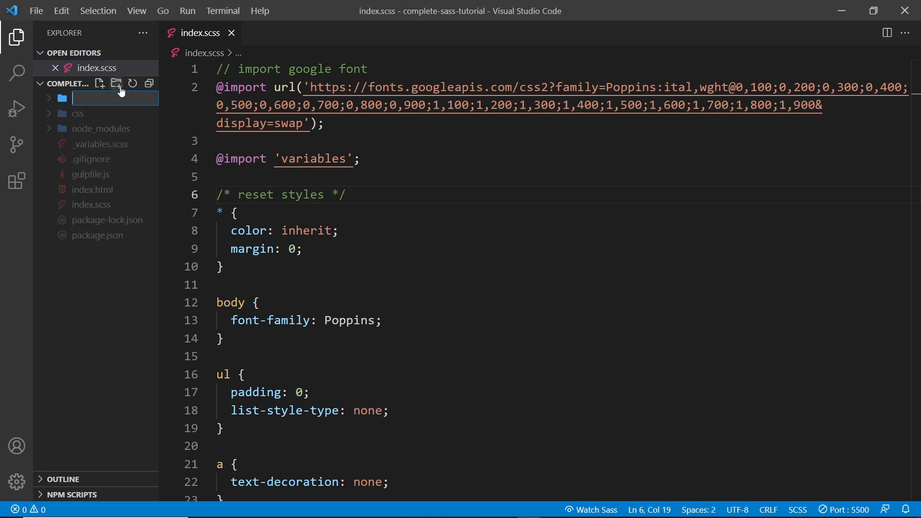
type("shi")
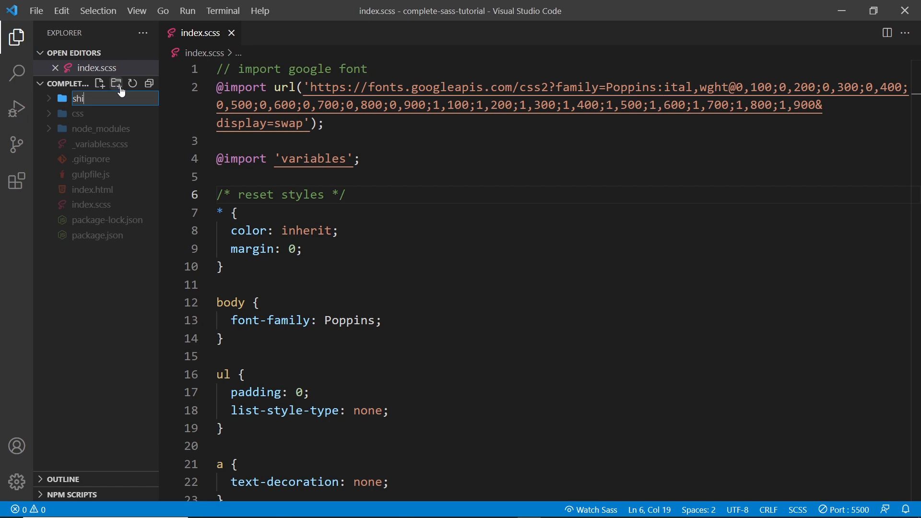
key("Return")
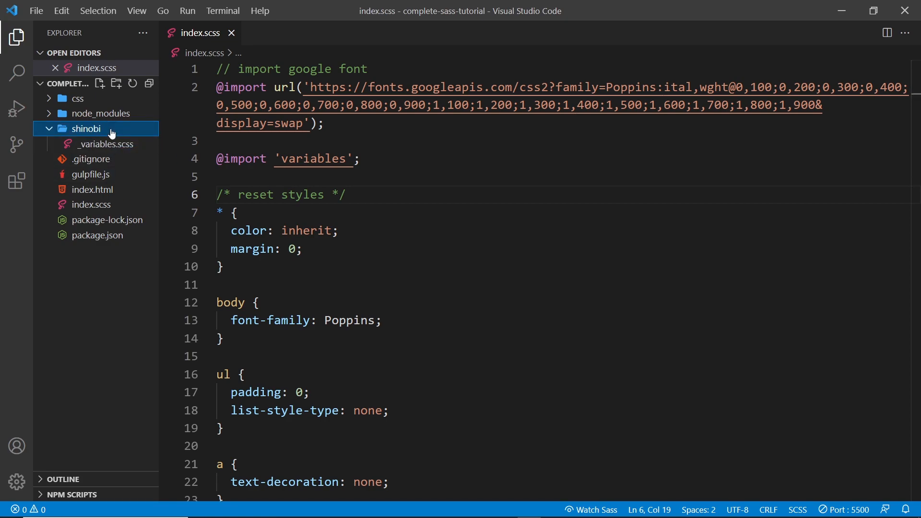
left_click(94, 159)
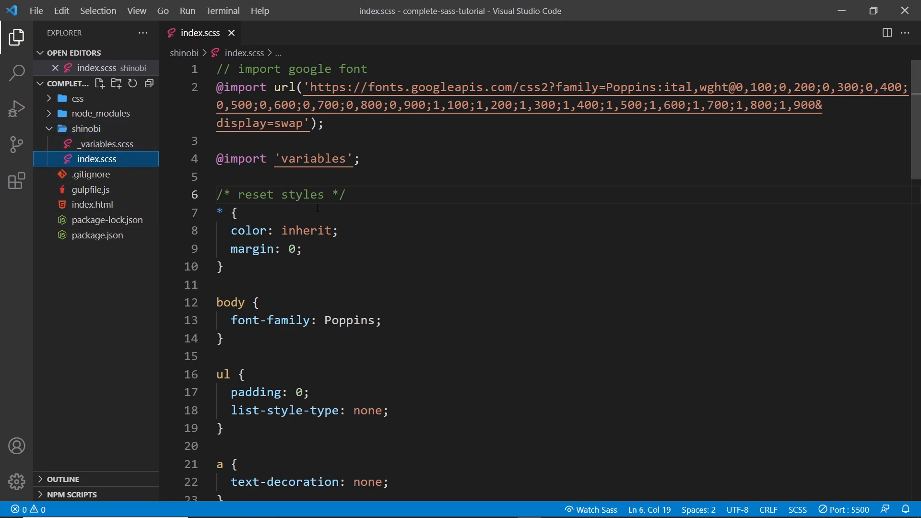
left_click(302, 249)
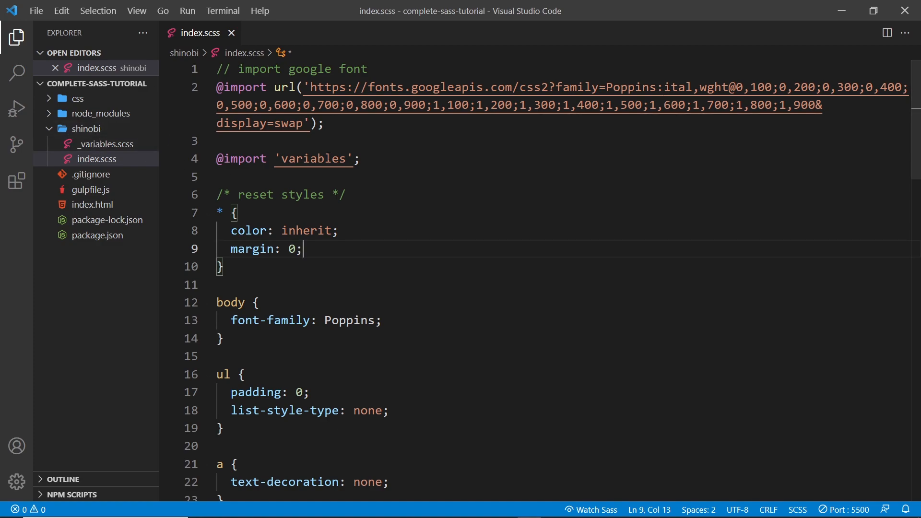
- Review index.scss and select the component rules to strip, keeping the reset styles
scroll("down", 3)
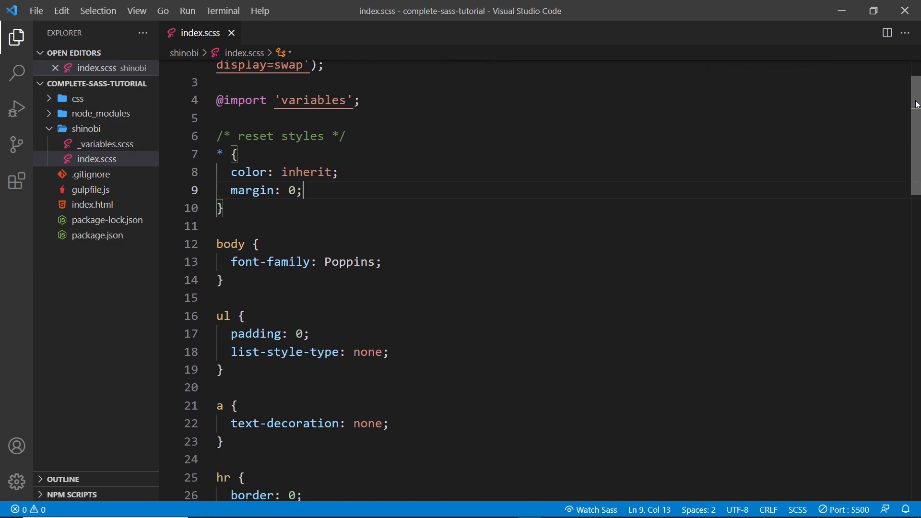
scroll("down", 3)
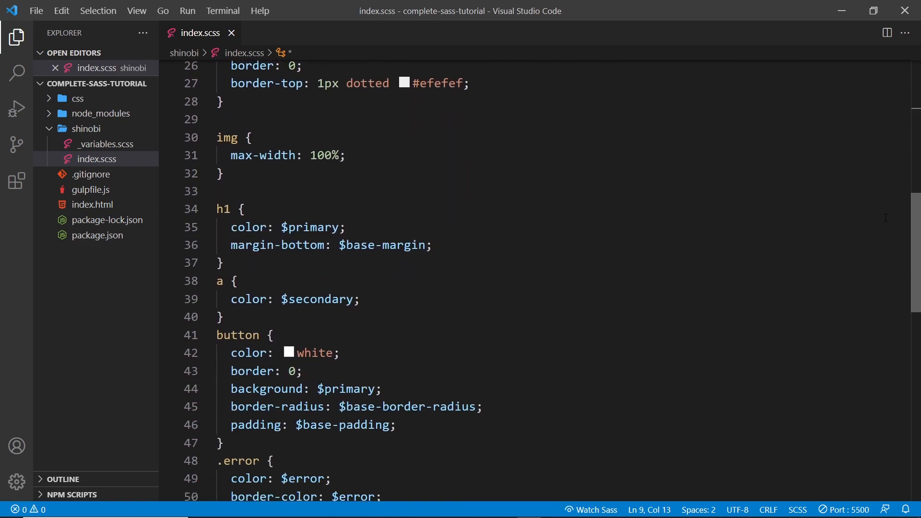
scroll("down", 3)
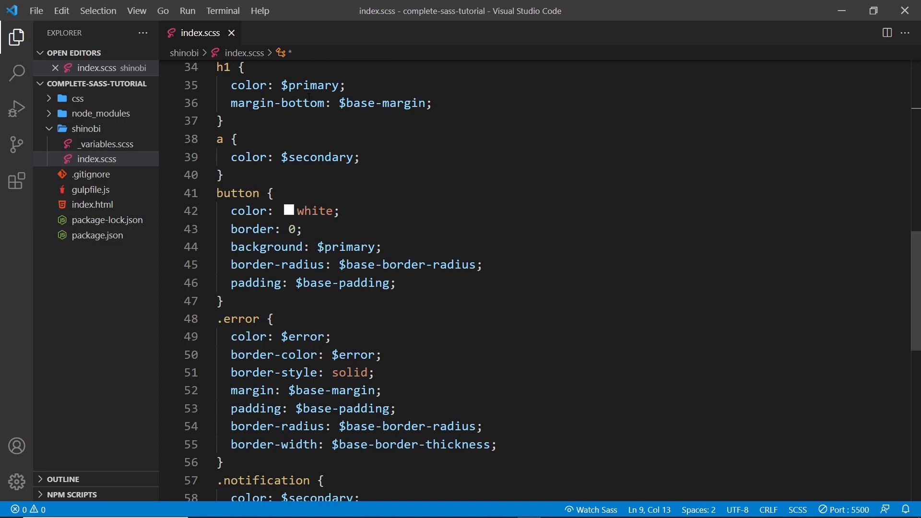
scroll("up", 3)
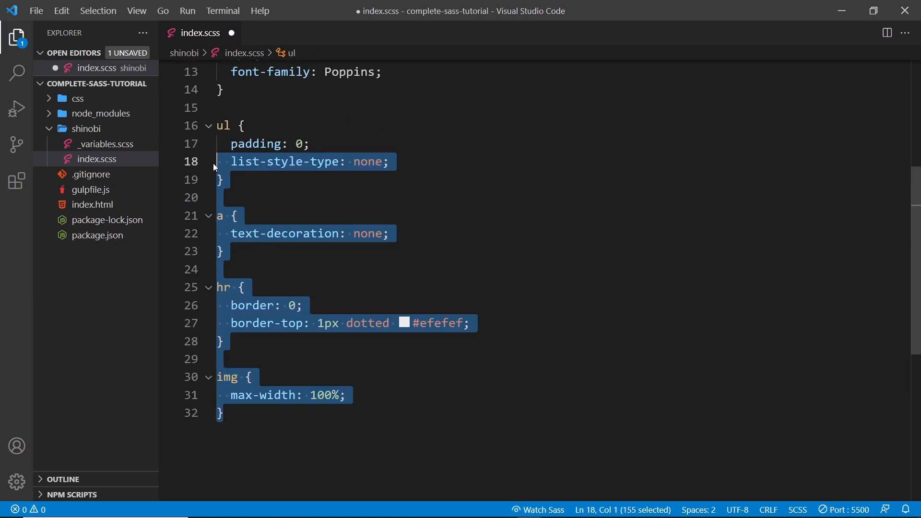
key("ctrl+shift+Home")
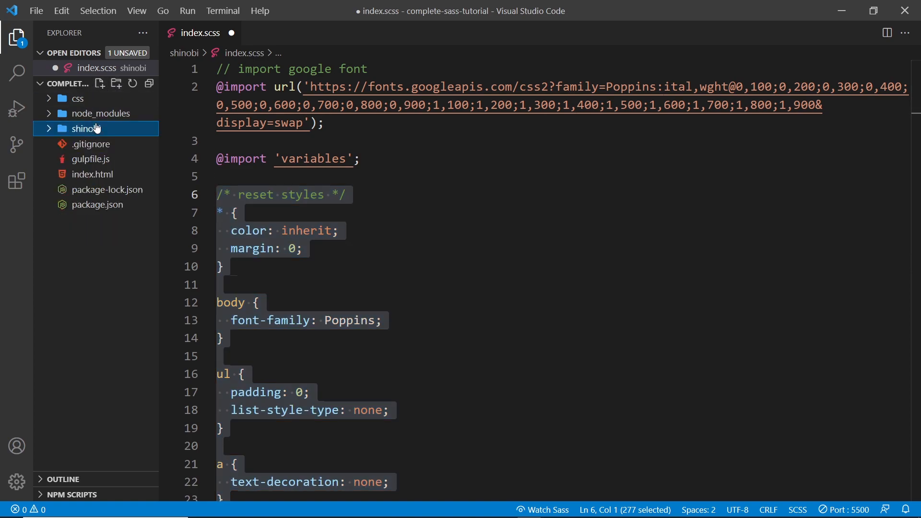
- Create a new _base.scss partial inside the shinobi folder
left_click(101, 82)
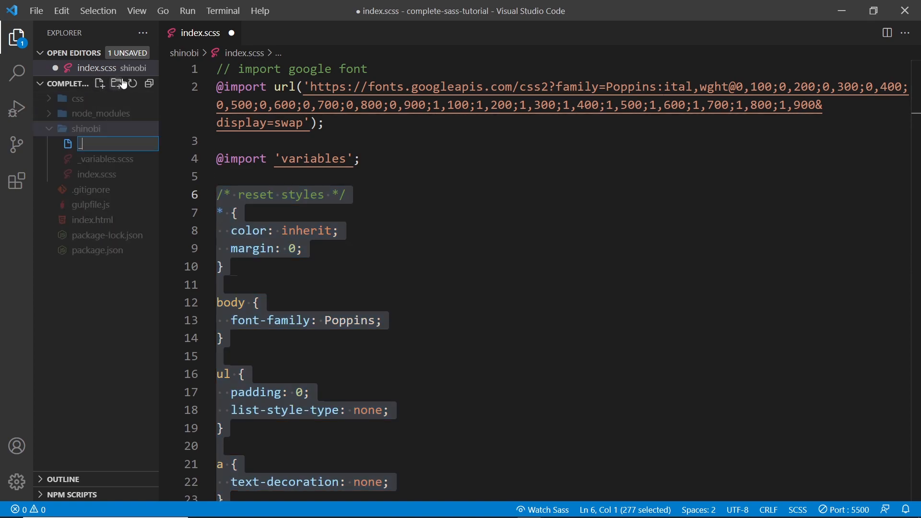
type("_base.s")
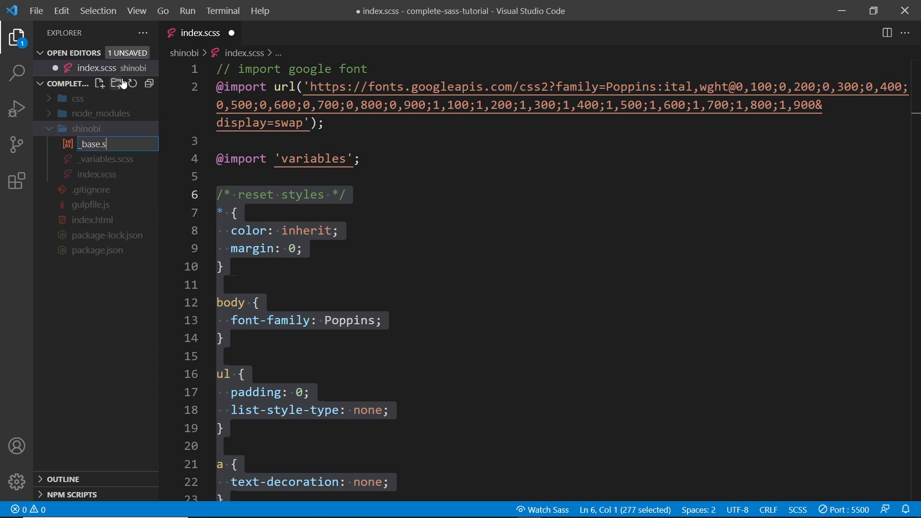
key("Enter")
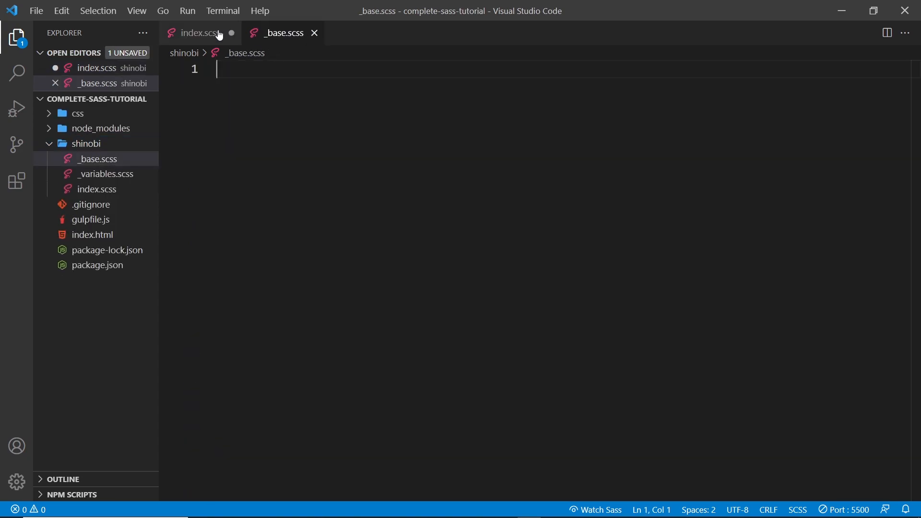
- Move the font import and reset styles from index.scss into _base.scss and save it
left_click(196, 32)
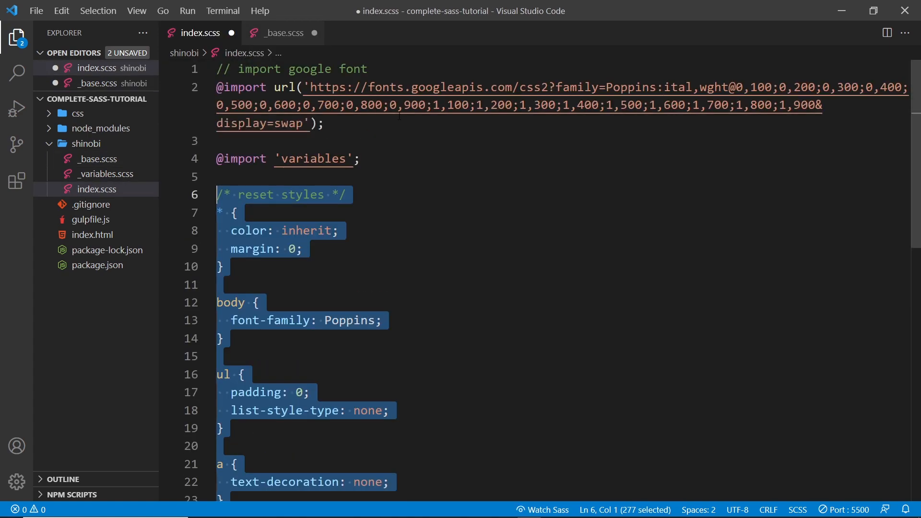
left_click(284, 33)
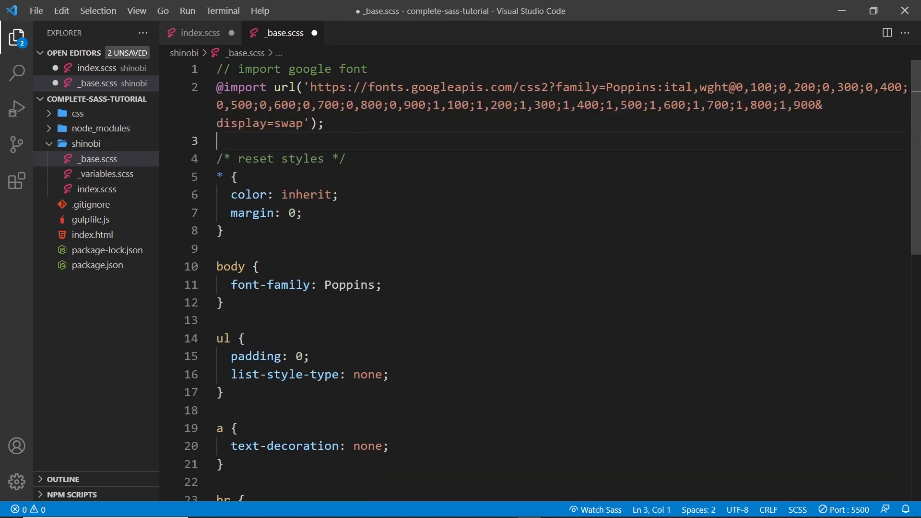
key("ctrl+s")
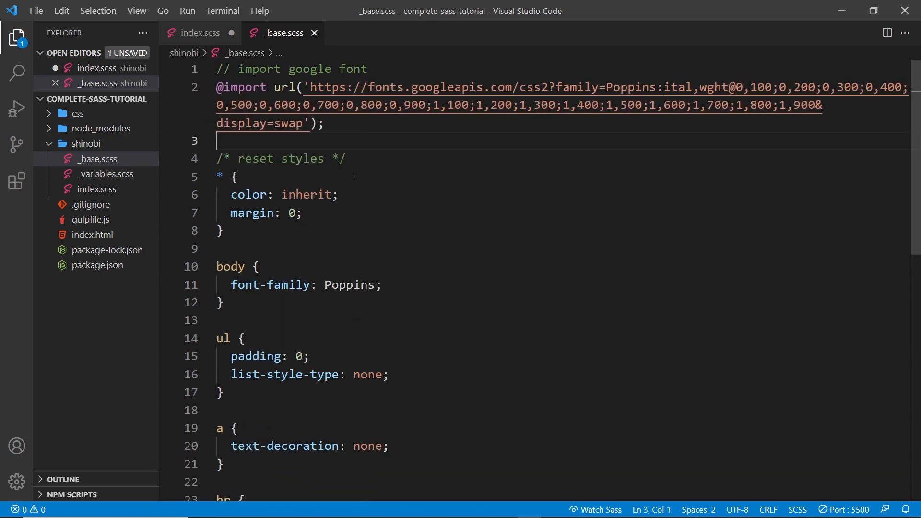
left_click(199, 33)
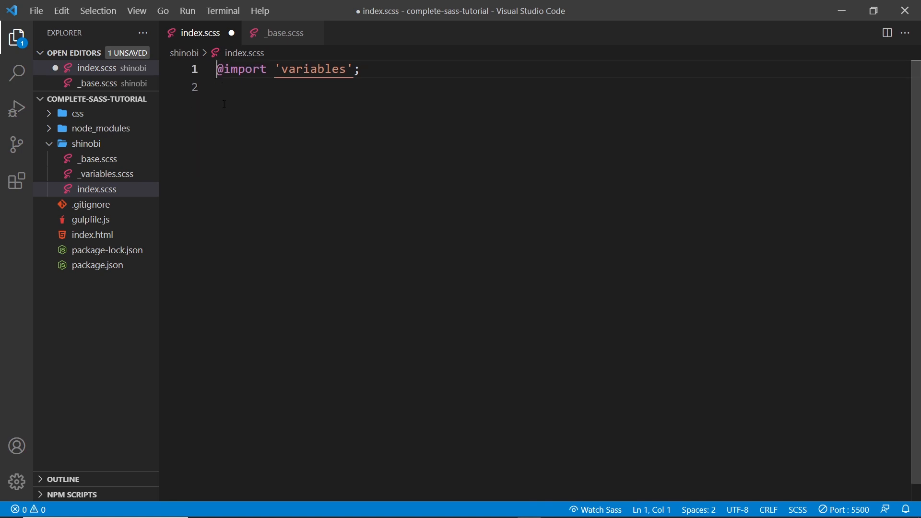
left_click(361, 69)
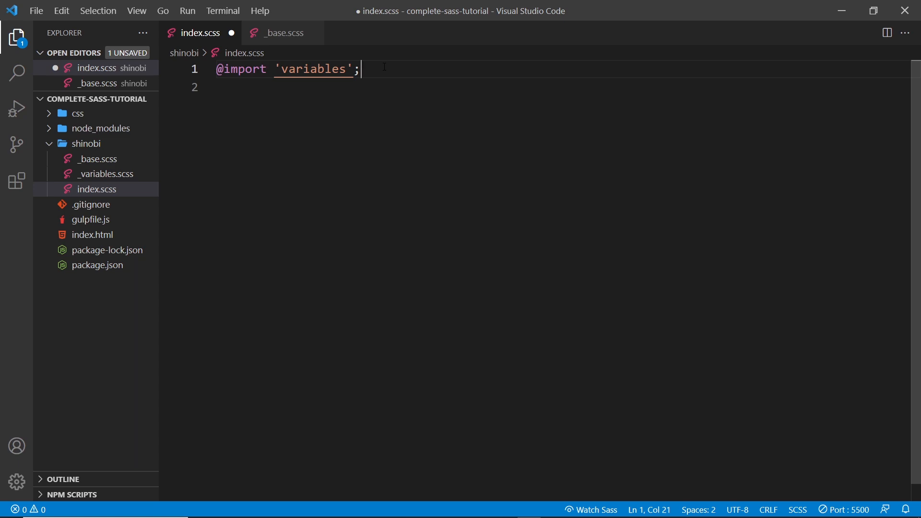
type("@")
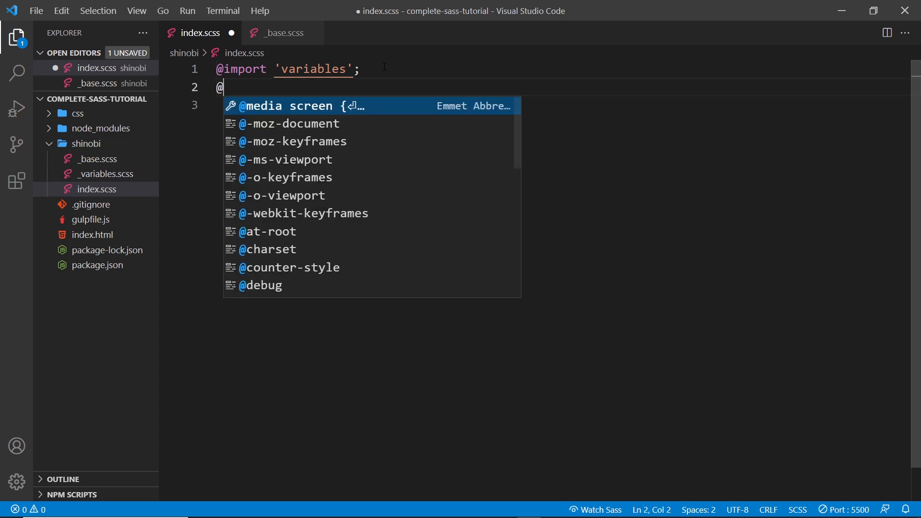
type("import")
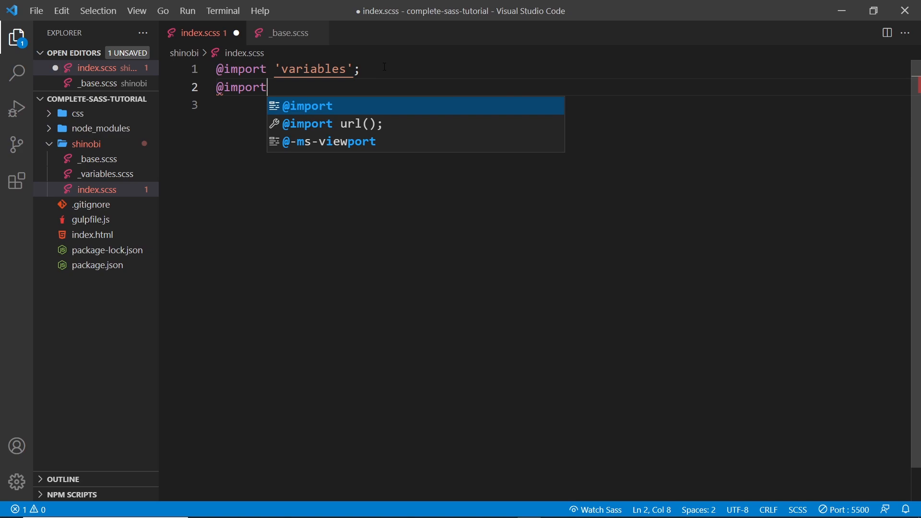
type("'base';")
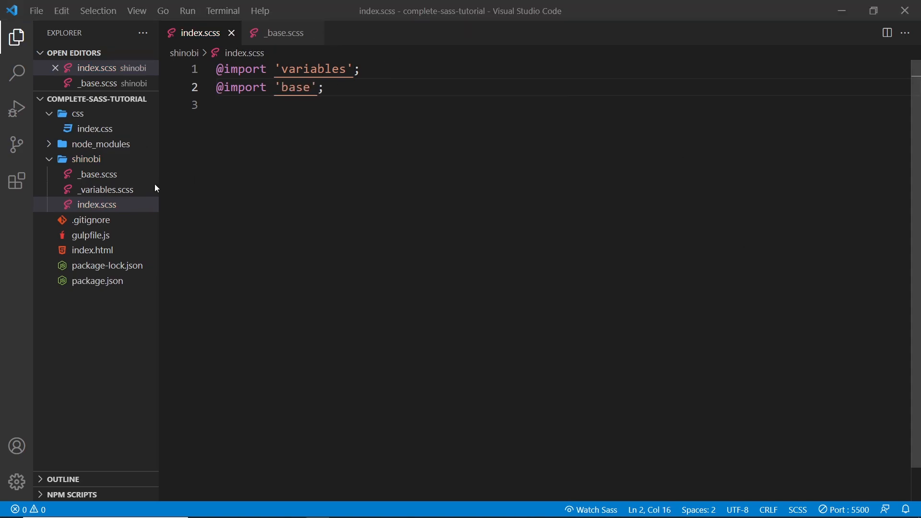
mouse_move(88, 158)
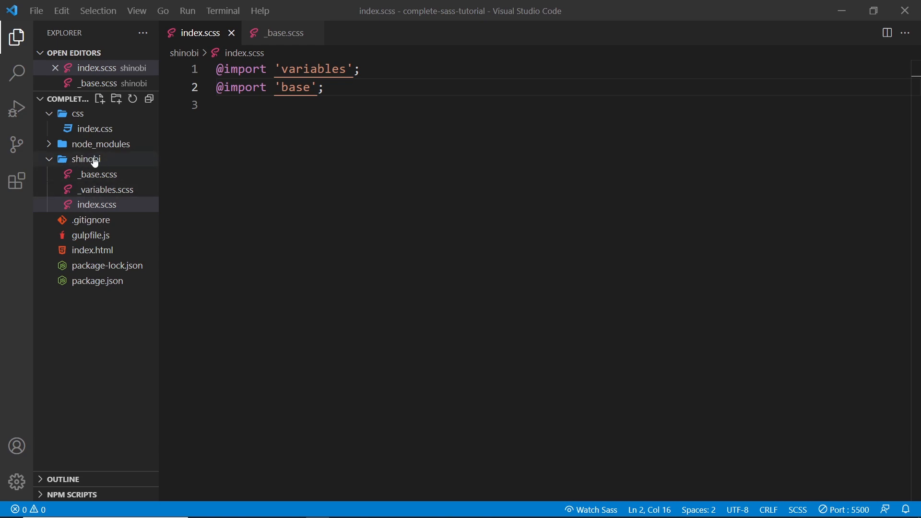
mouse_move(78, 158)
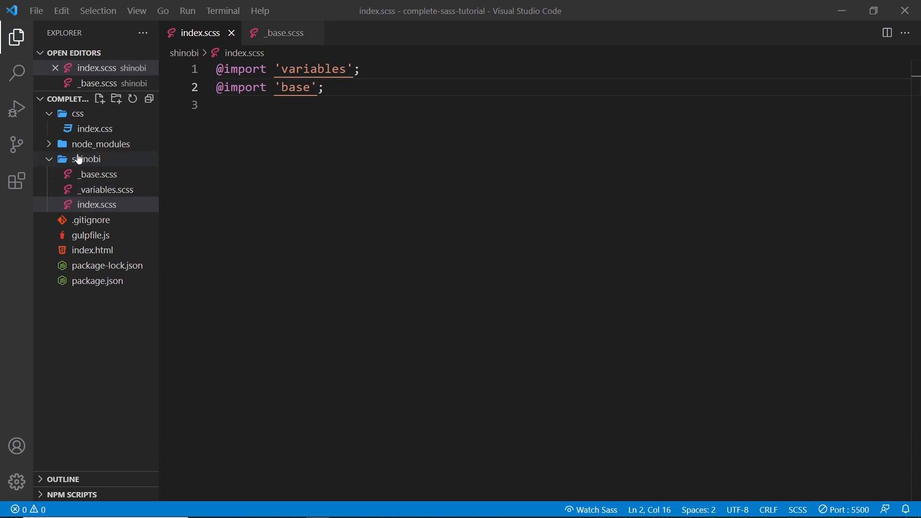
- Change the gulpfile build source glob to 'shinobi/**/*.scss'
left_click(92, 235)
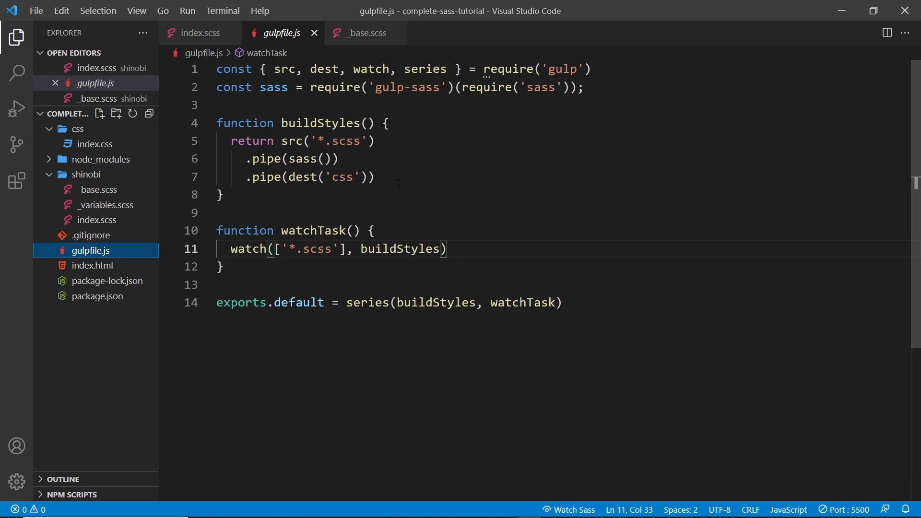
left_click(320, 141)
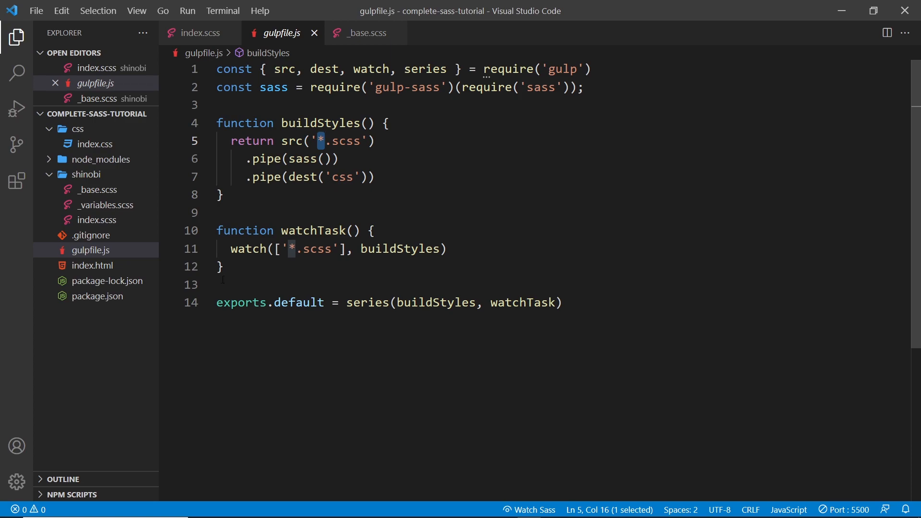
left_click(362, 141)
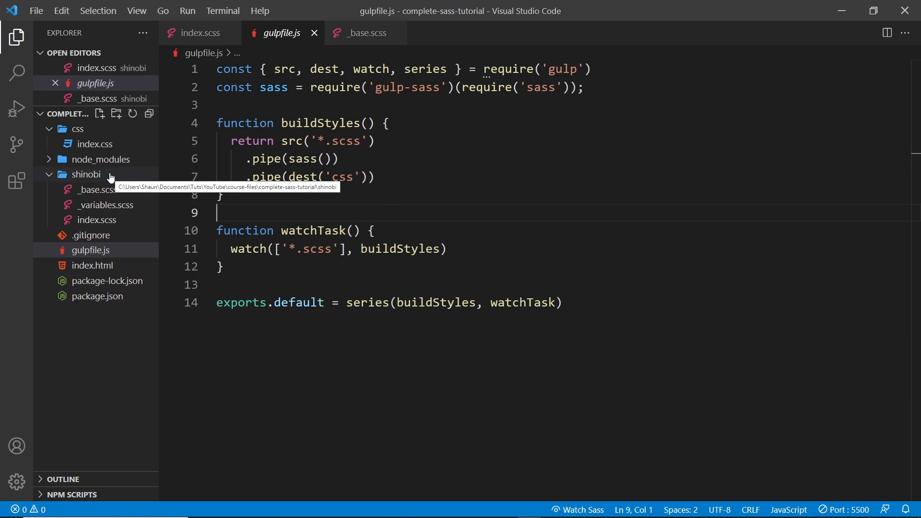
left_click(317, 141)
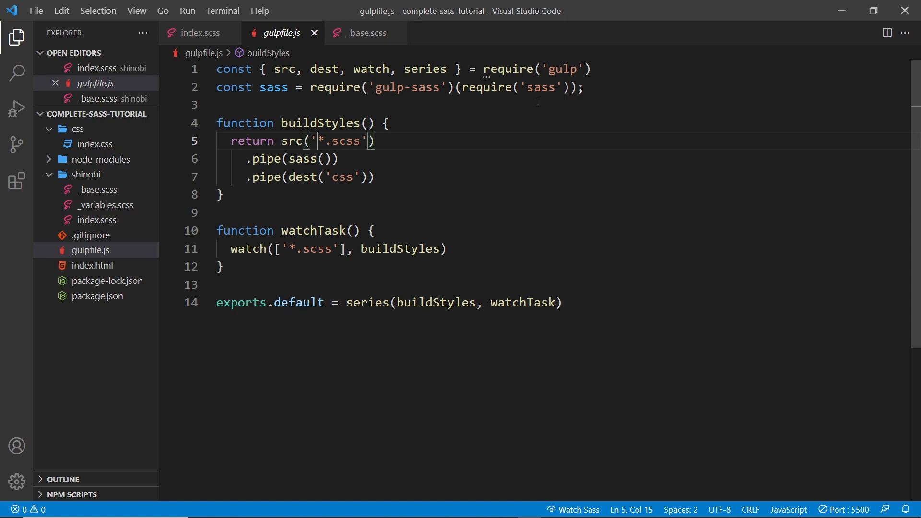
type("shin")
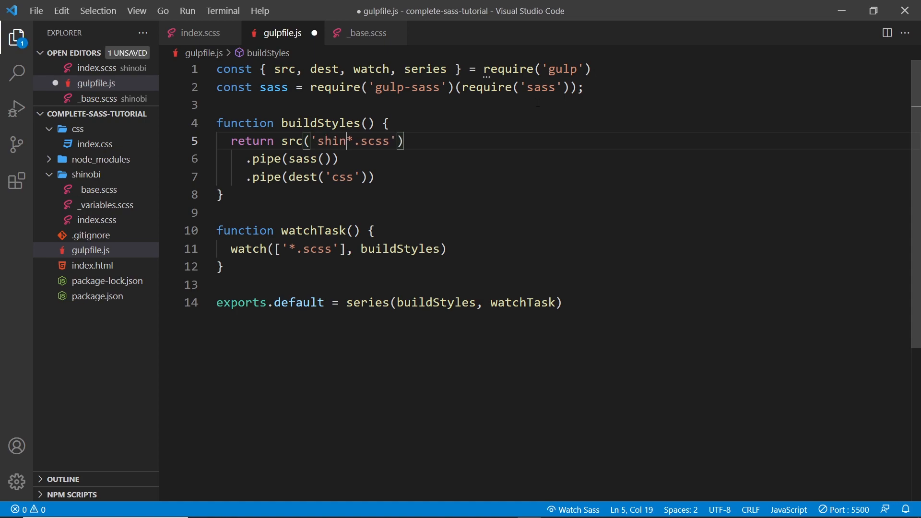
type("obi/**/")
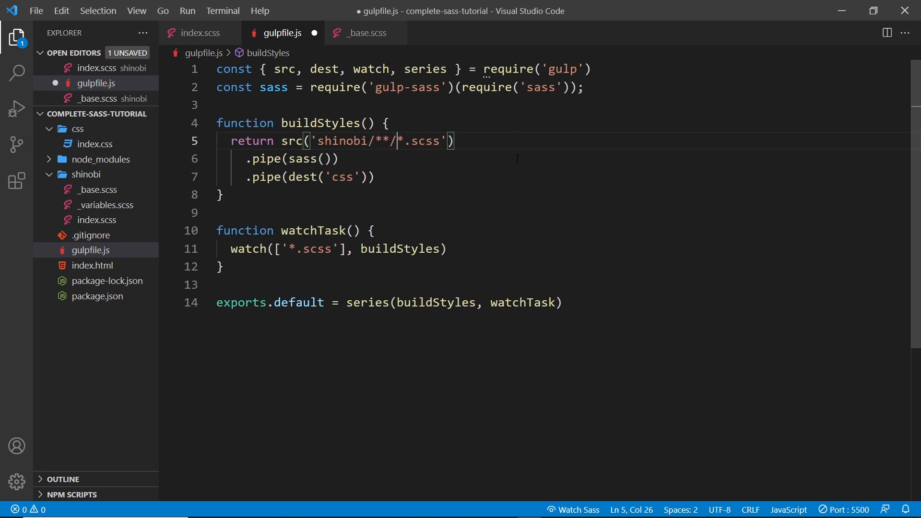
double_click(382, 141)
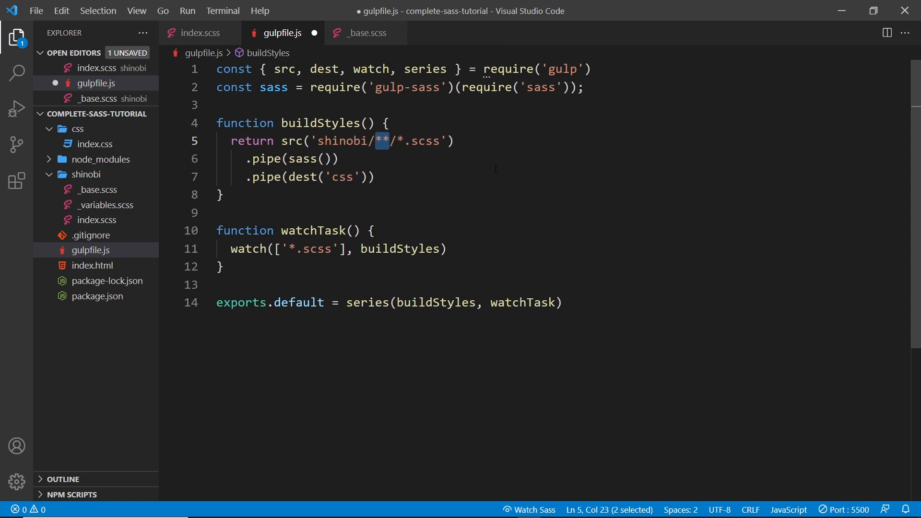
mouse_move(96, 189)
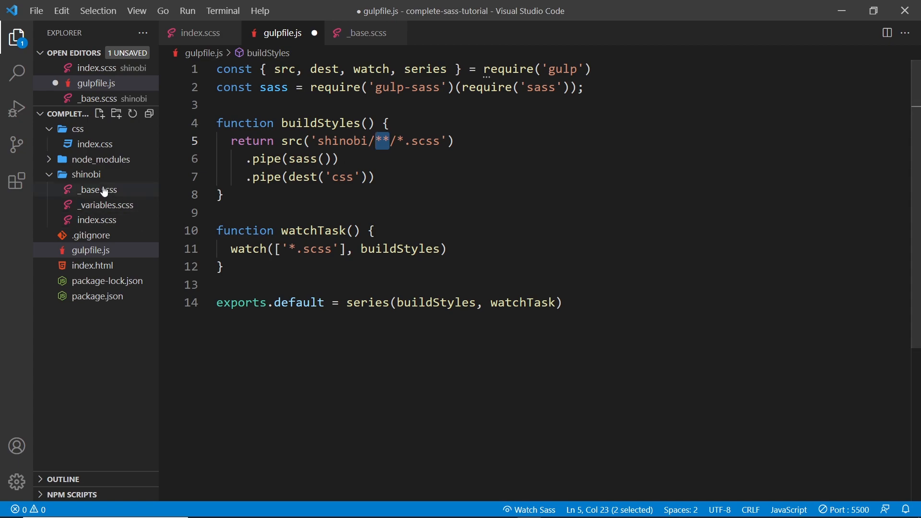
mouse_move(121, 190)
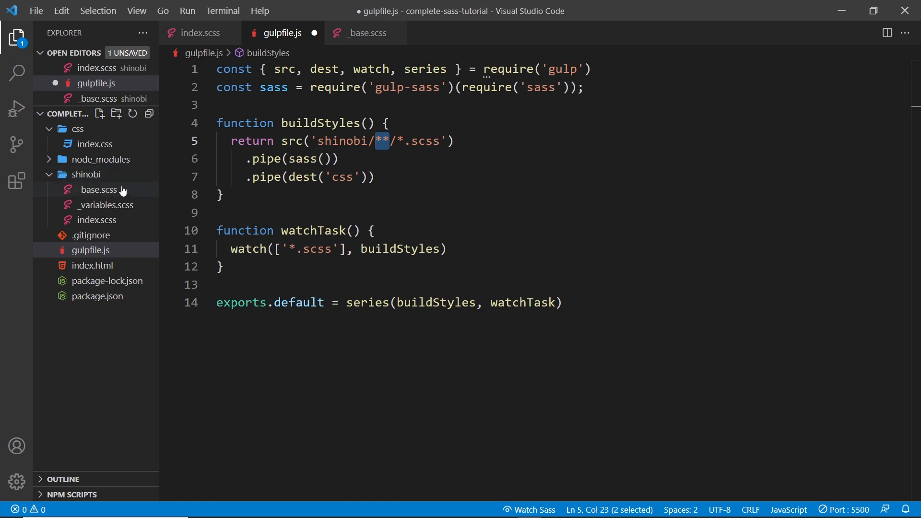
mouse_move(84, 182)
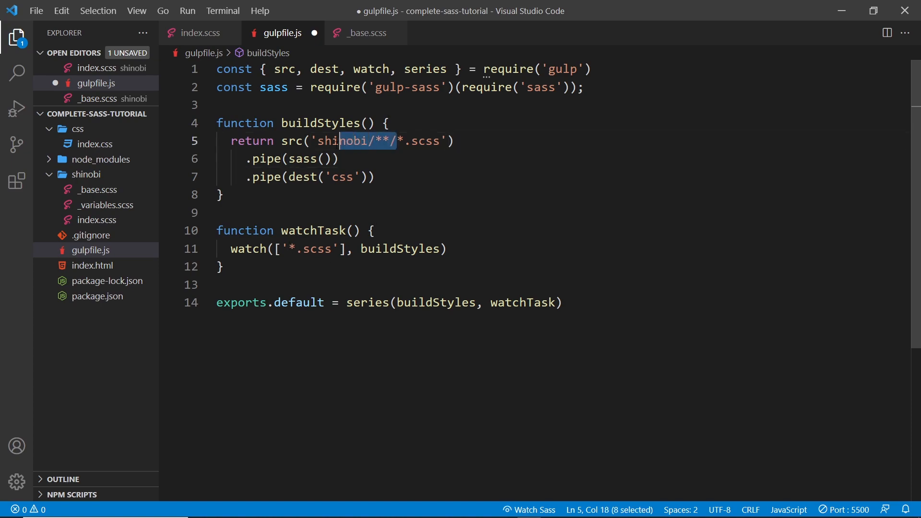
- Point the watch task at 'shinobi/**/*.scss' as well and save gulpfile.js
left_click(282, 250)
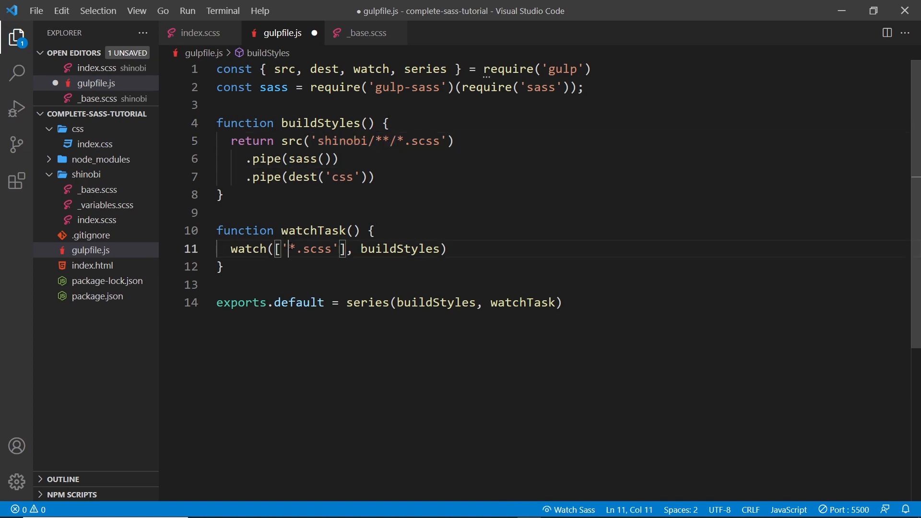
type("shinobi/**/")
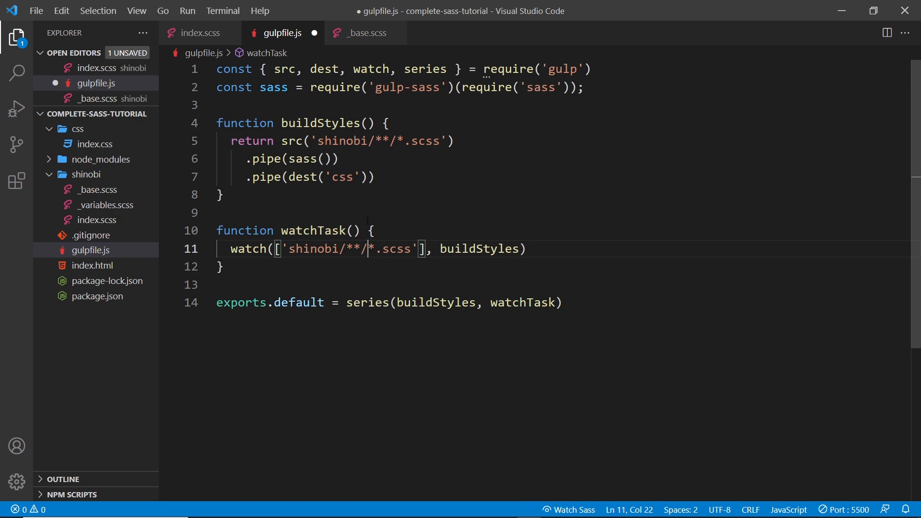
key("ctrl+s")
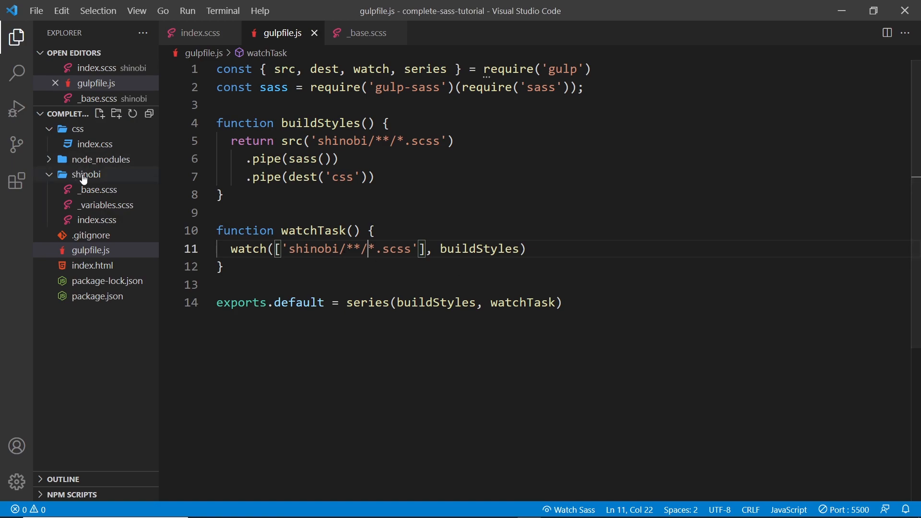
mouse_move(95, 144)
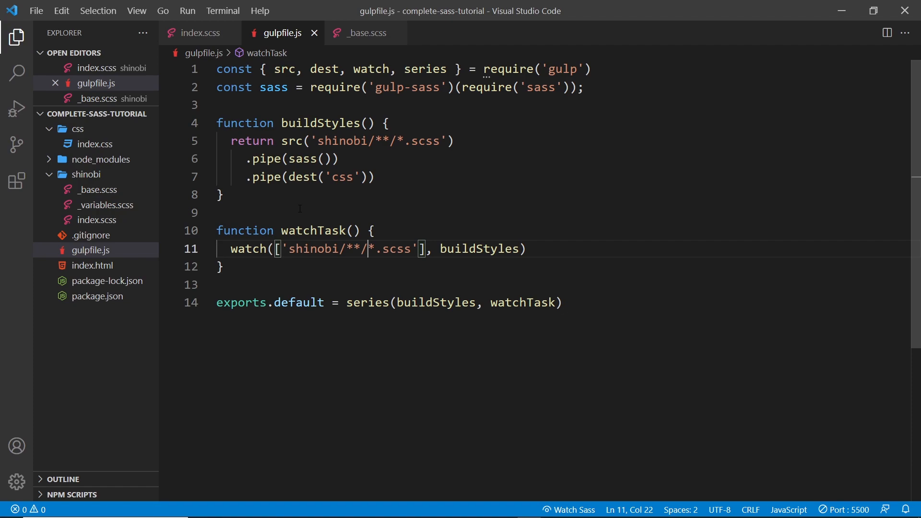
mouse_move(106, 204)
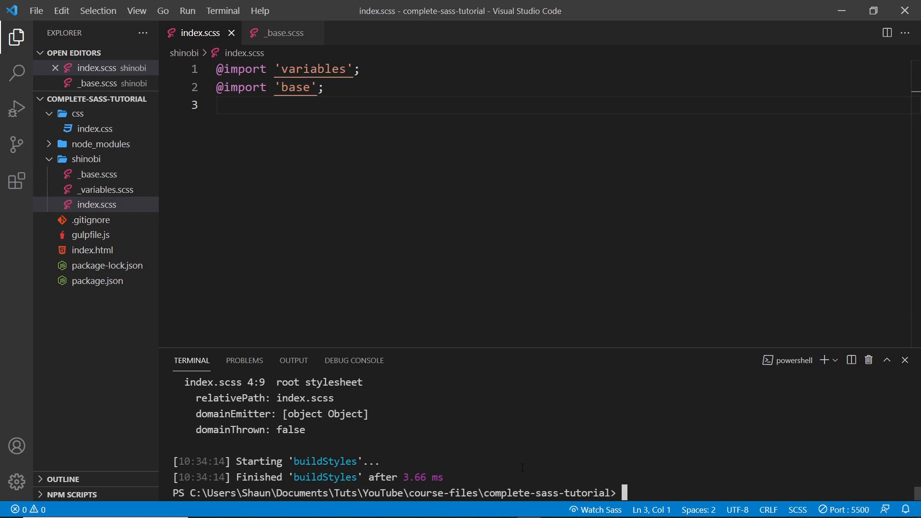
- Run gulp in the integrated terminal to start the build-and-watch task
type("gulp")
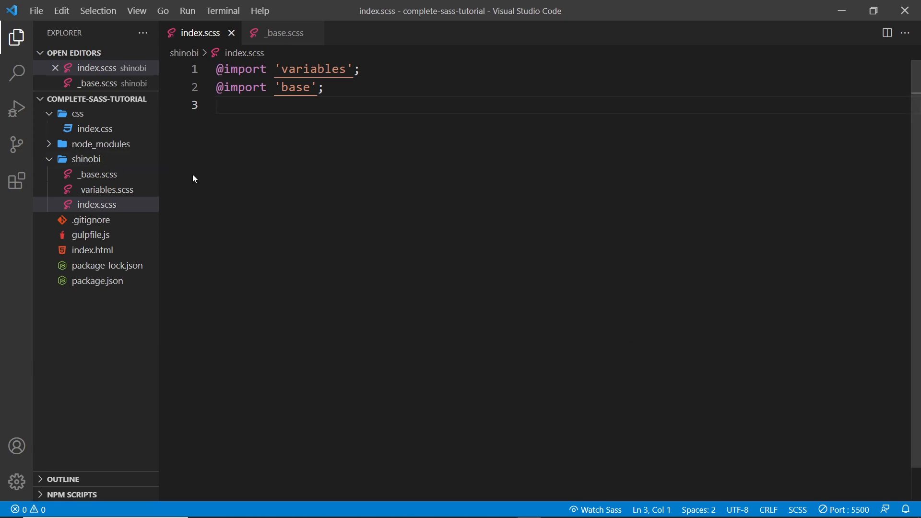
mouse_move(363, 189)
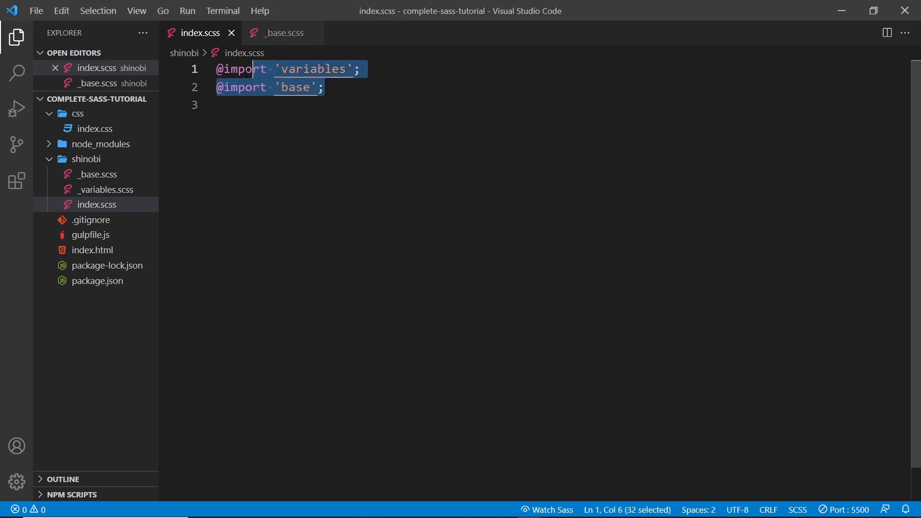
- Switch to _base.scss and start a .test rule at its end
left_click(326, 87)
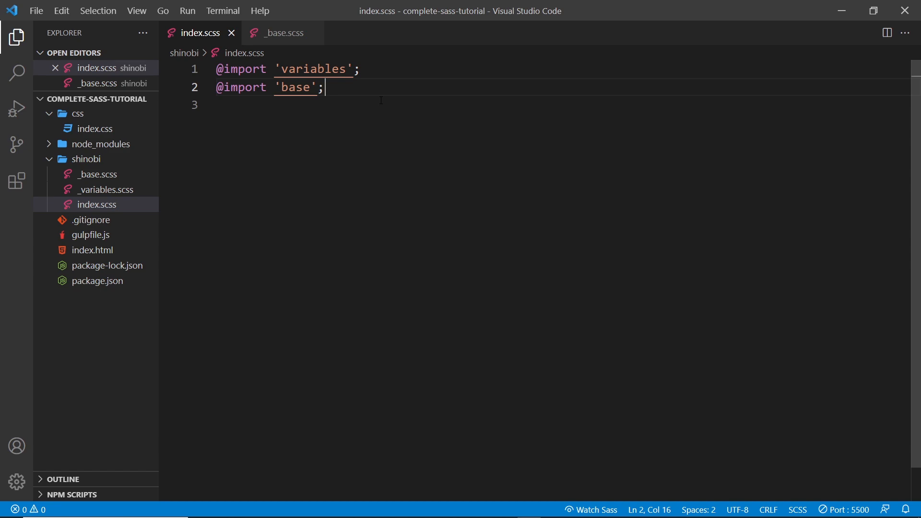
mouse_move(352, 93)
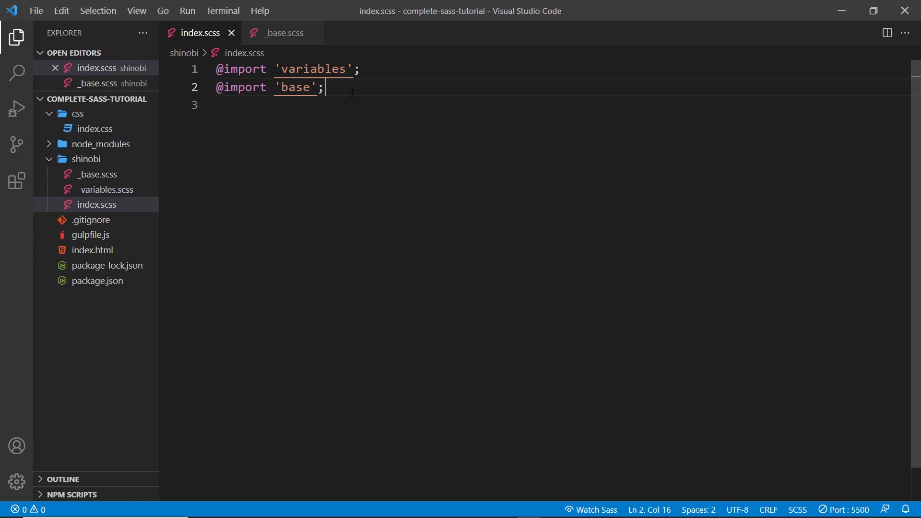
left_click(284, 32)
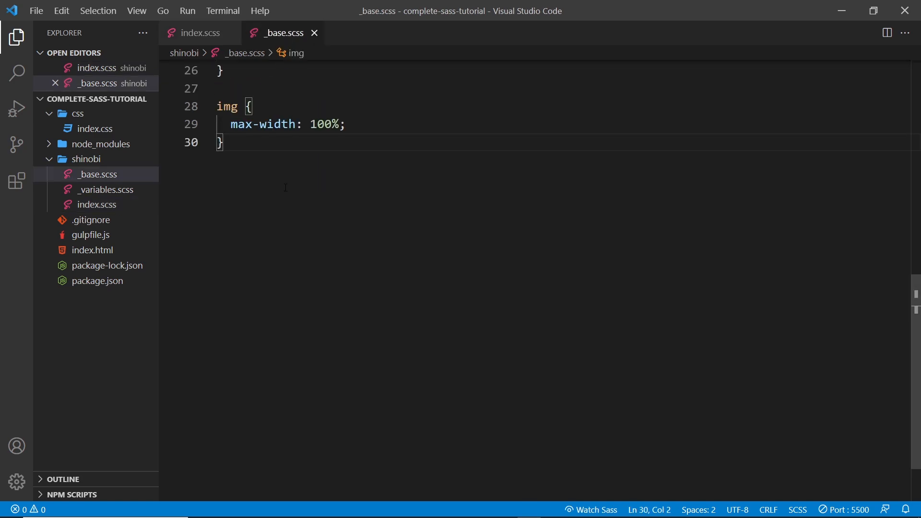
type(".test {")
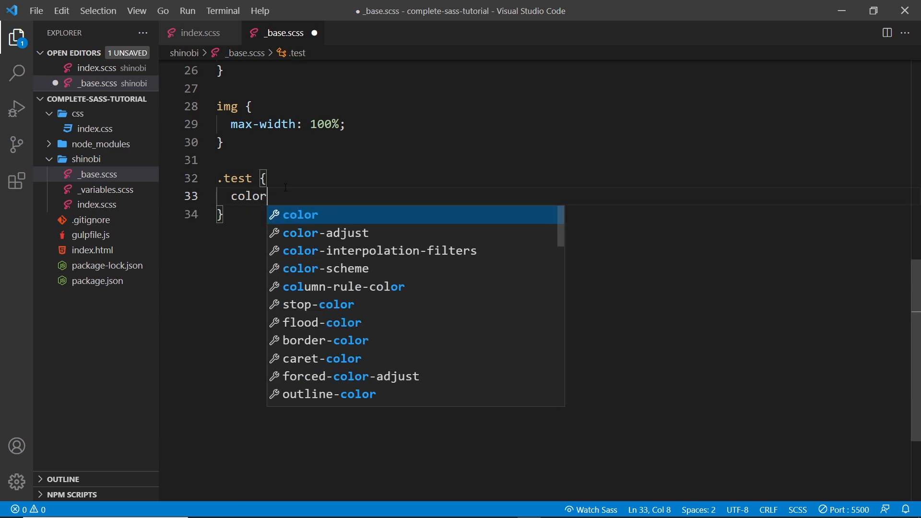
- Give the .test rule color: $primary and save _base.scss
type(": $p")
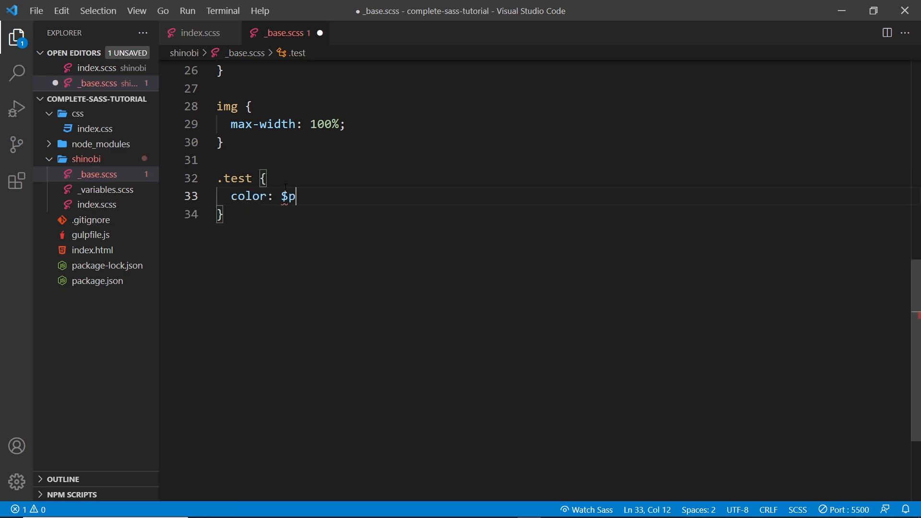
type("rimary;")
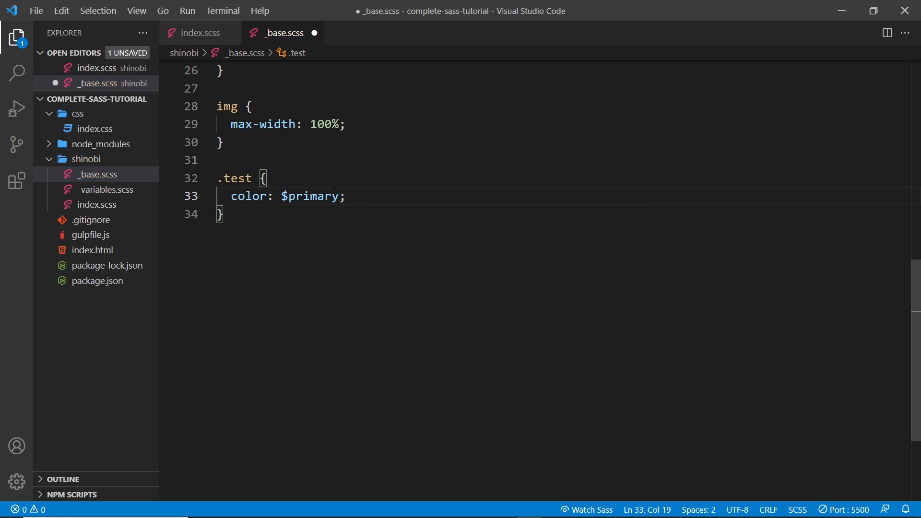
key("ctrl+s")
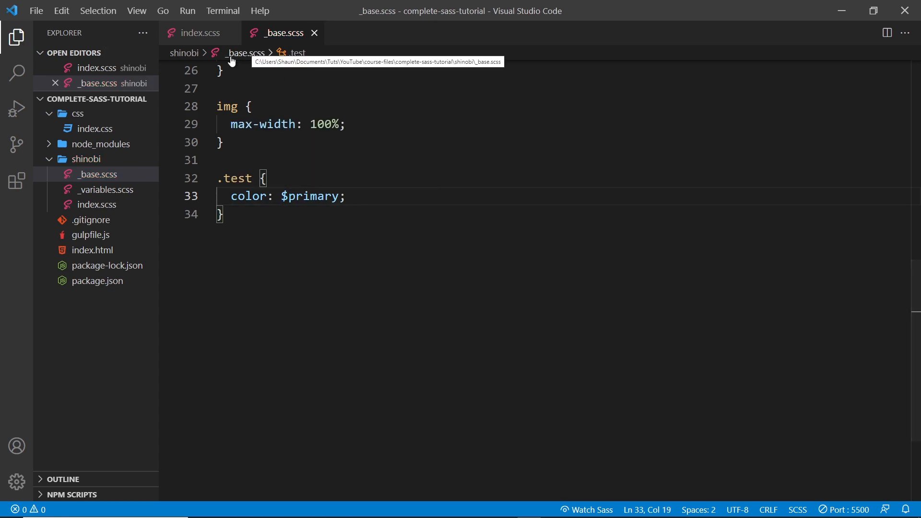
- Trace $primary from _variables.scss through the index.scss import to the .test rule in _base.scss
left_click(105, 189)
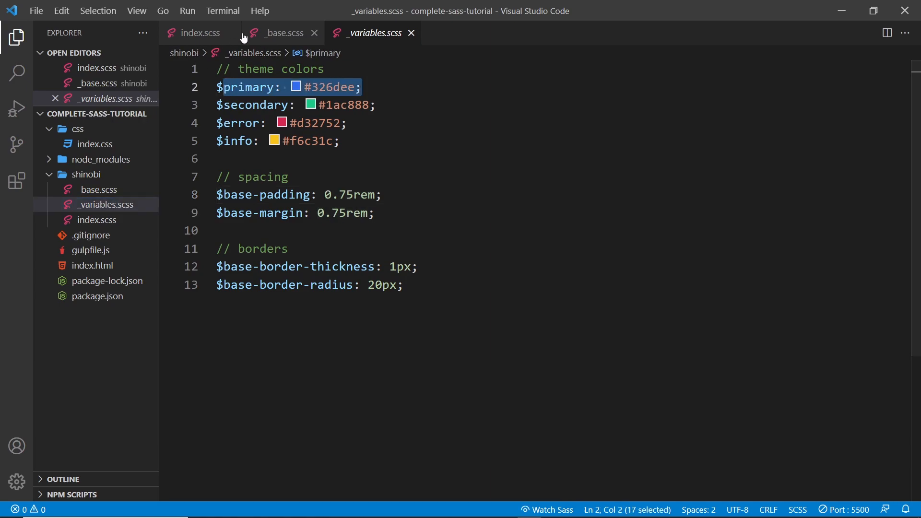
left_click(199, 32)
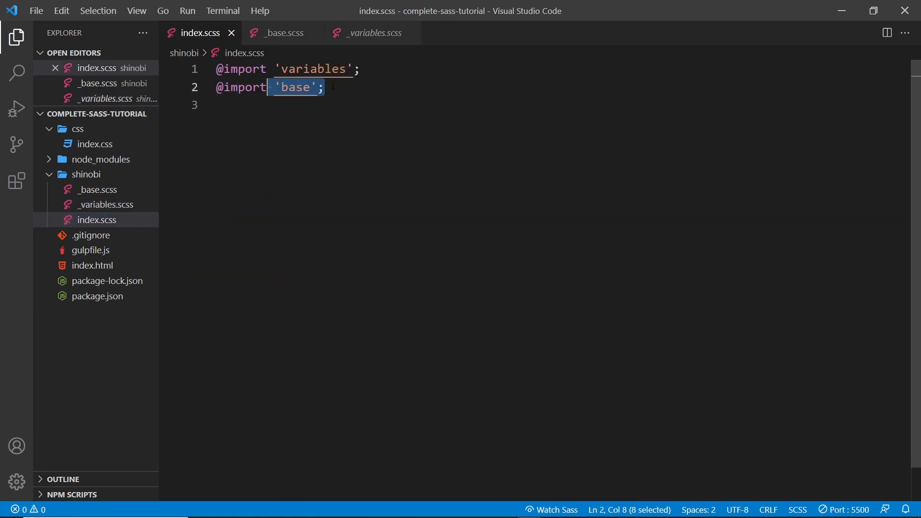
double_click(313, 69)
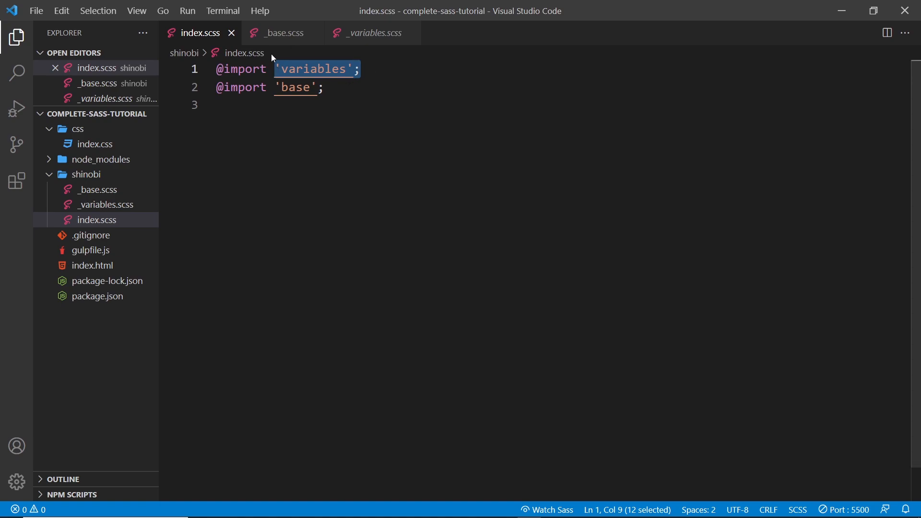
mouse_move(315, 69)
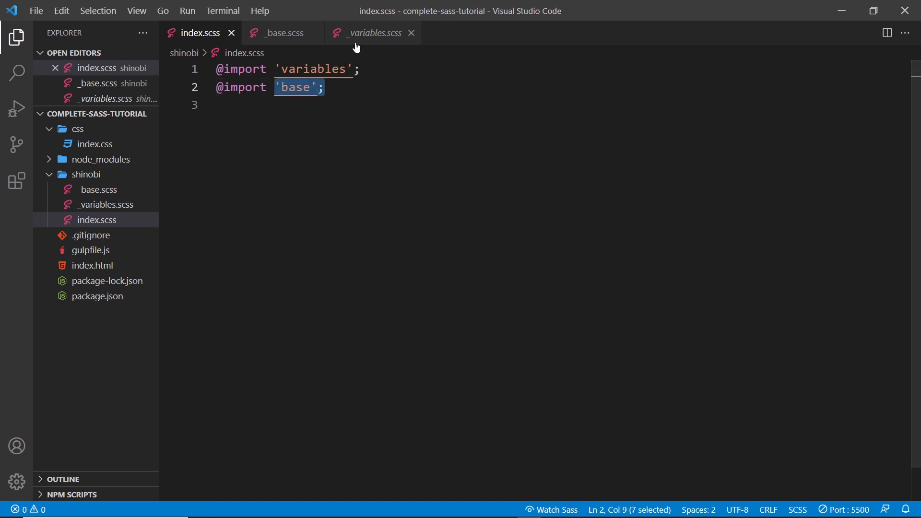
left_click(282, 33)
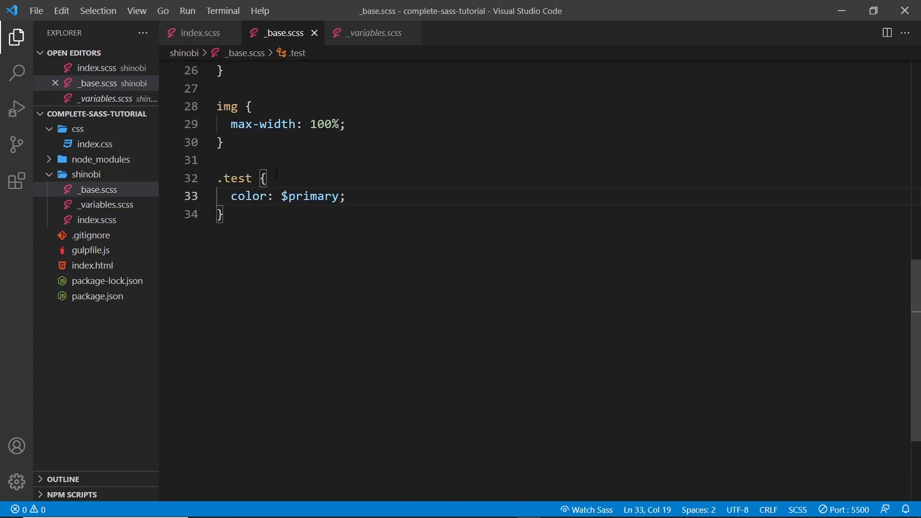
double_click(313, 195)
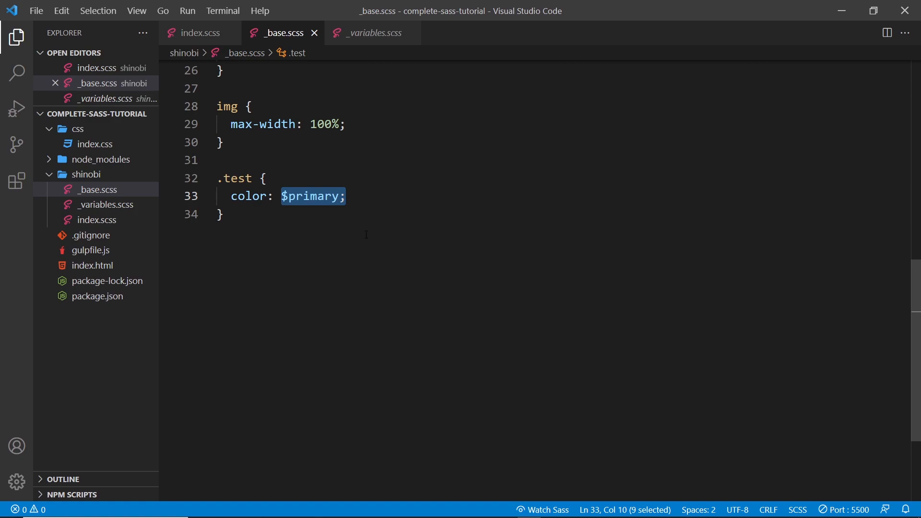
- Confirm compiled css/index.css gives .test color #326dee, then return to index.scss
left_click(94, 144)
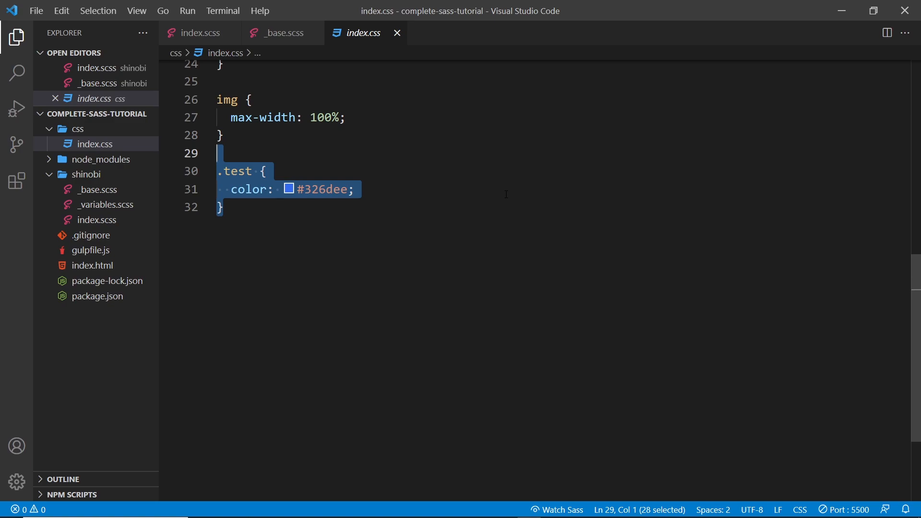
left_click(284, 32)
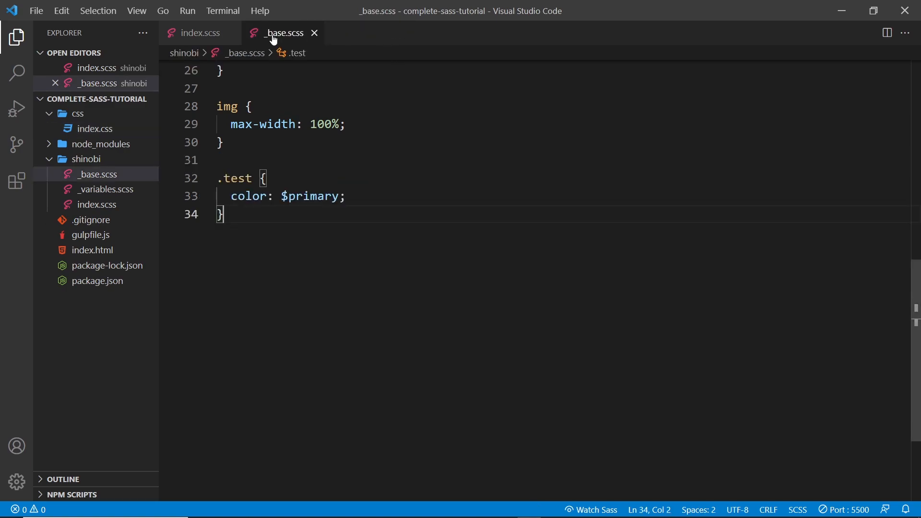
left_click(199, 33)
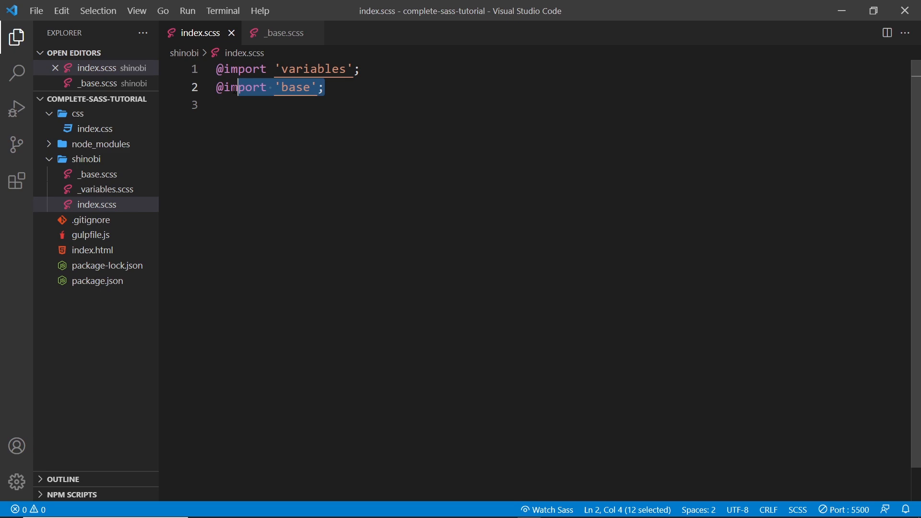
- Reorder index.scss so 'base' is imported before 'variables'
key("Delete")
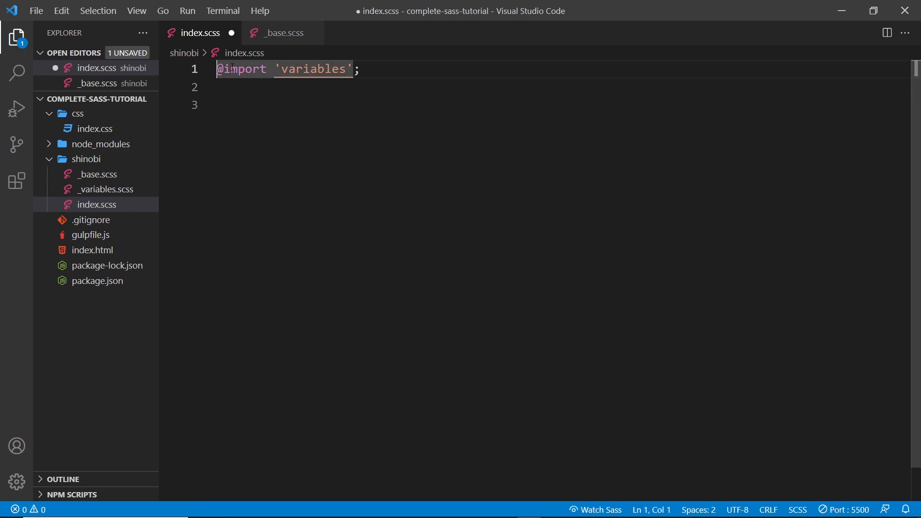
type("@import 'base';")
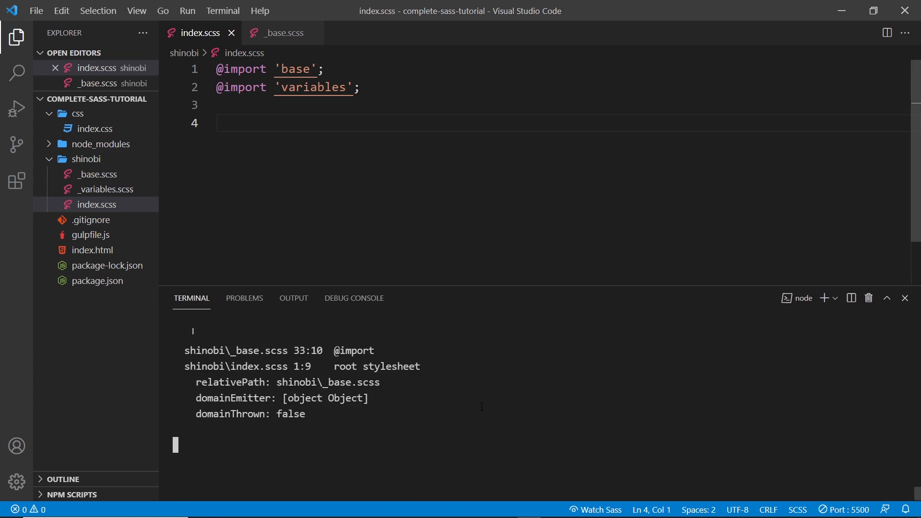
scroll("up", 3)
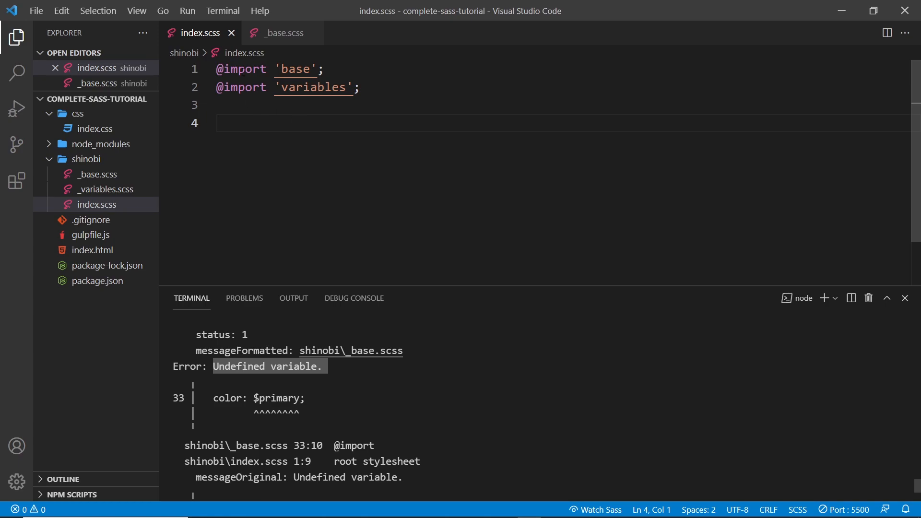
left_click(325, 70)
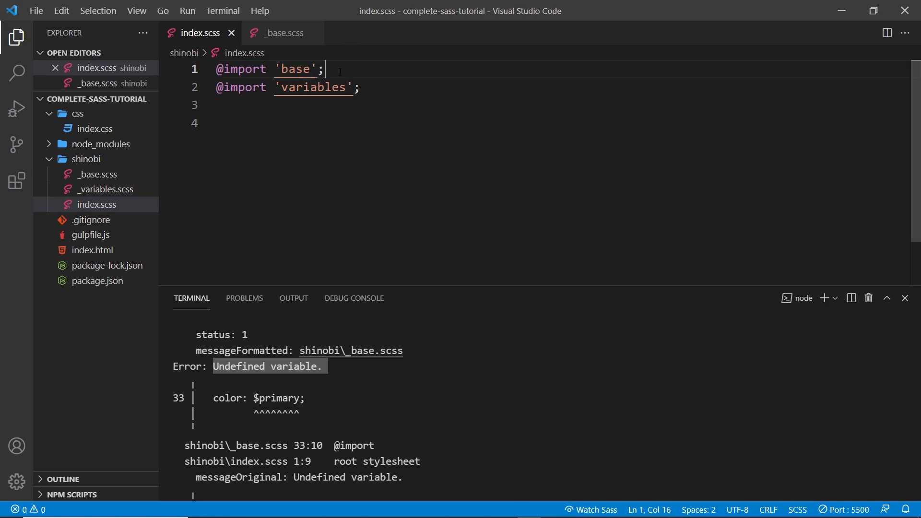
- Locate the $primary value in _base.scss's .test rule reported as undefined
left_click(282, 32)
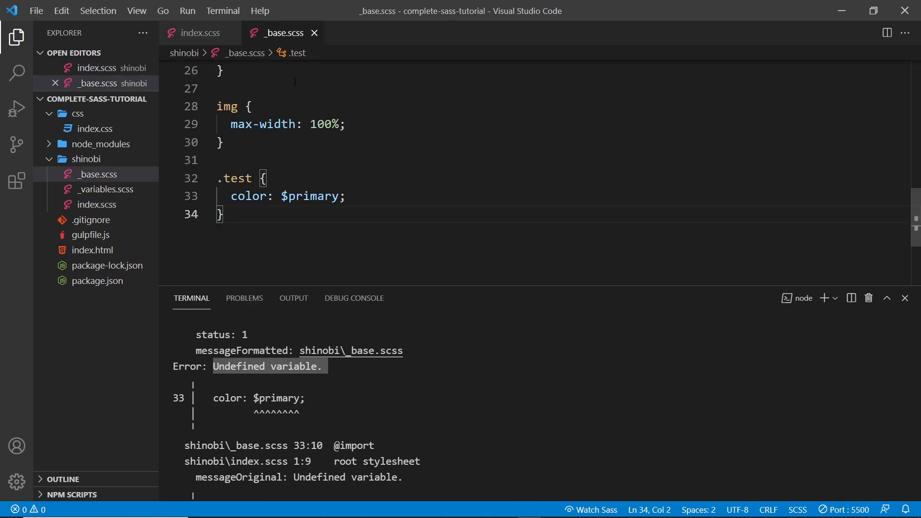
double_click(313, 196)
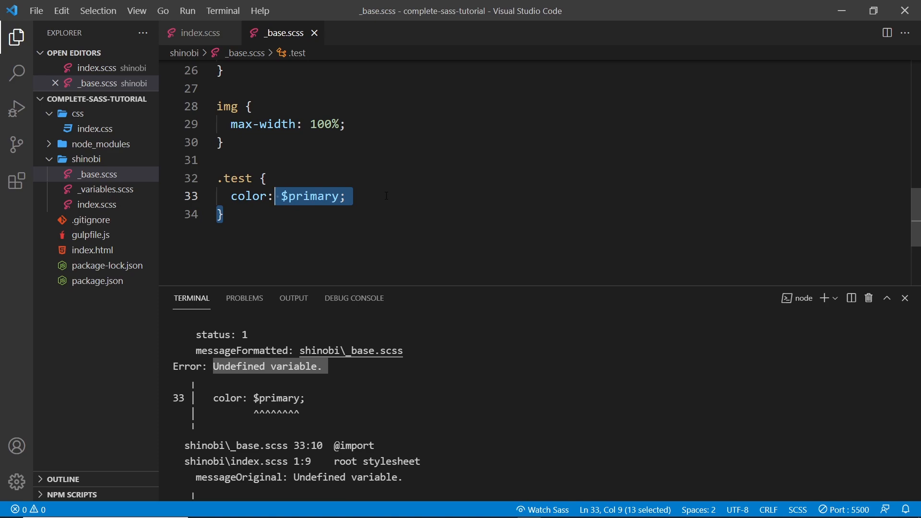
mouse_move(336, 398)
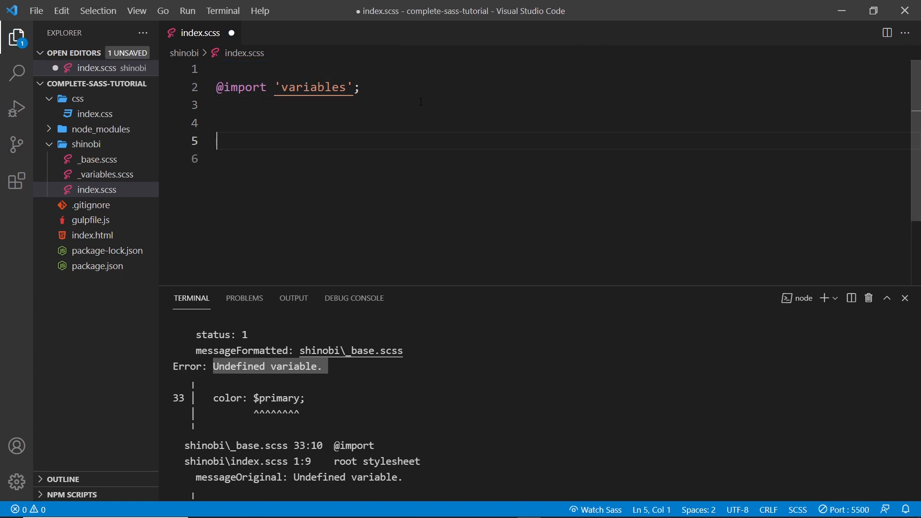
type("@import 'base';")
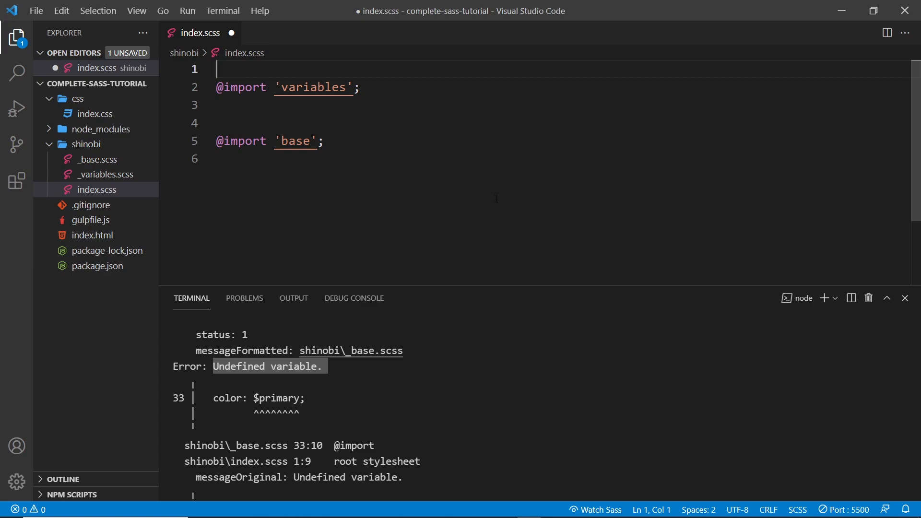
type("//")
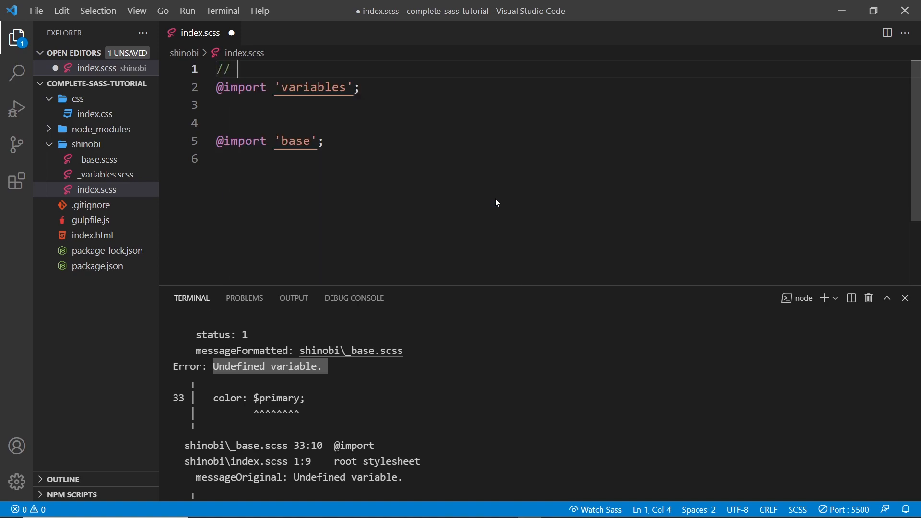
type("variables")
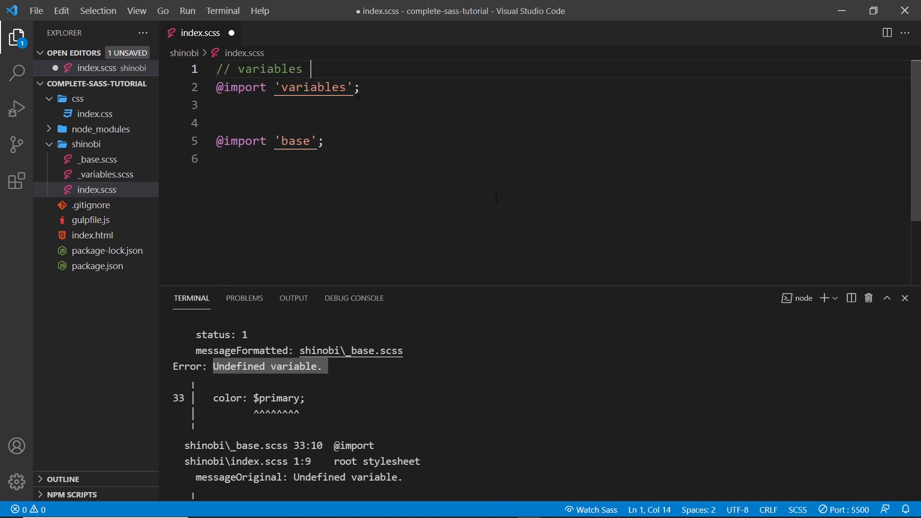
type("& functions")
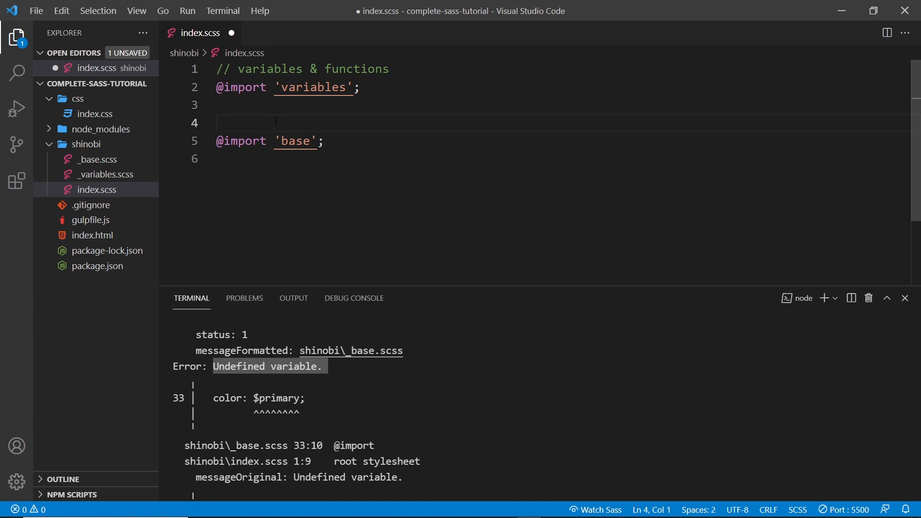
- Label the base import with a '// base & layout' comment
type("// b")
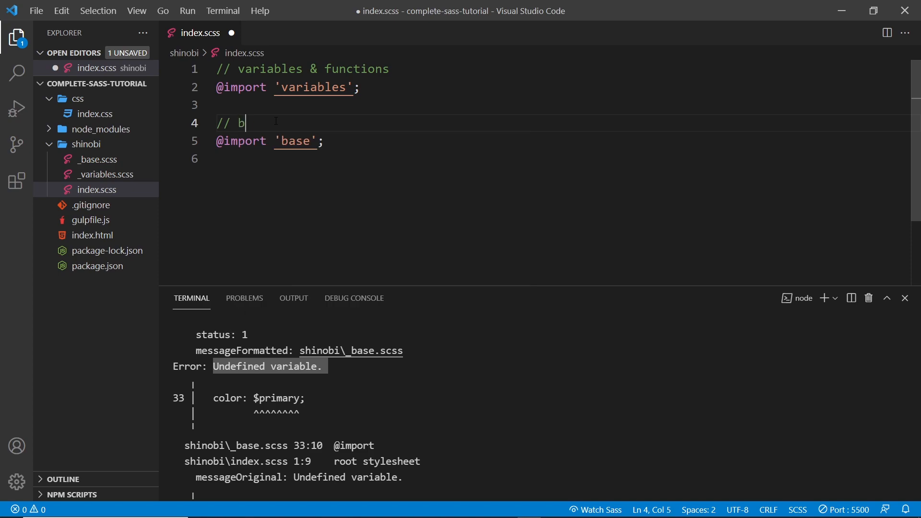
type("ase & la")
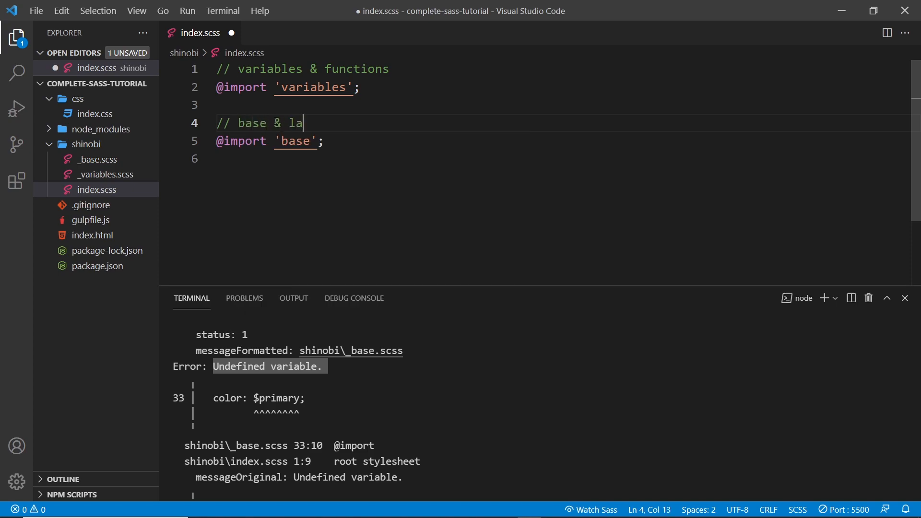
type("yout")
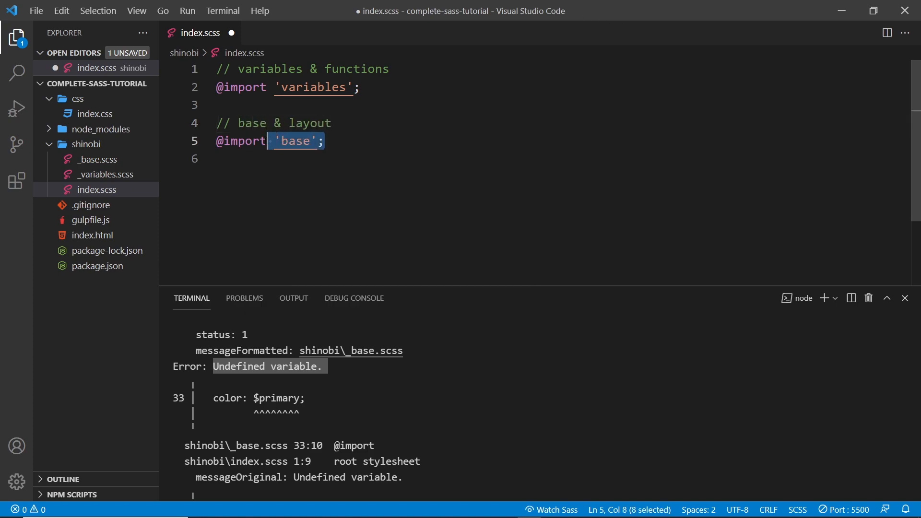
mouse_move(493, 171)
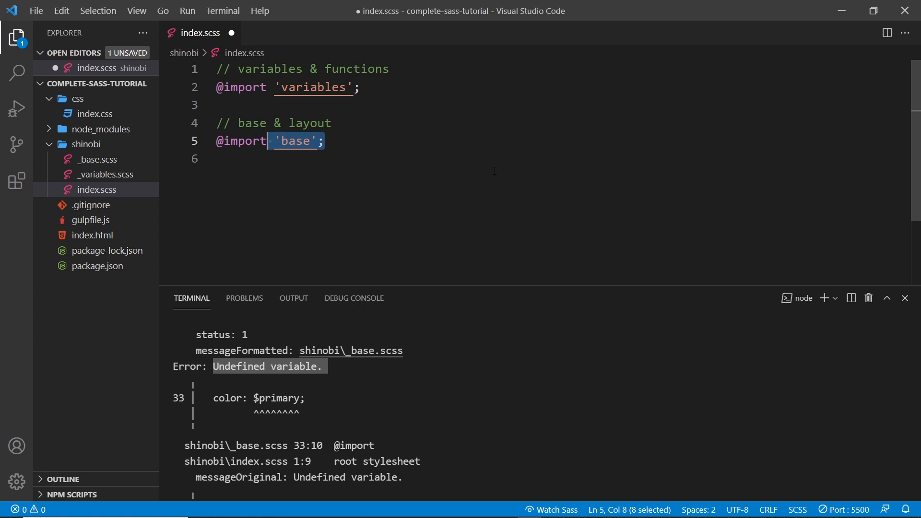
double_click(309, 123)
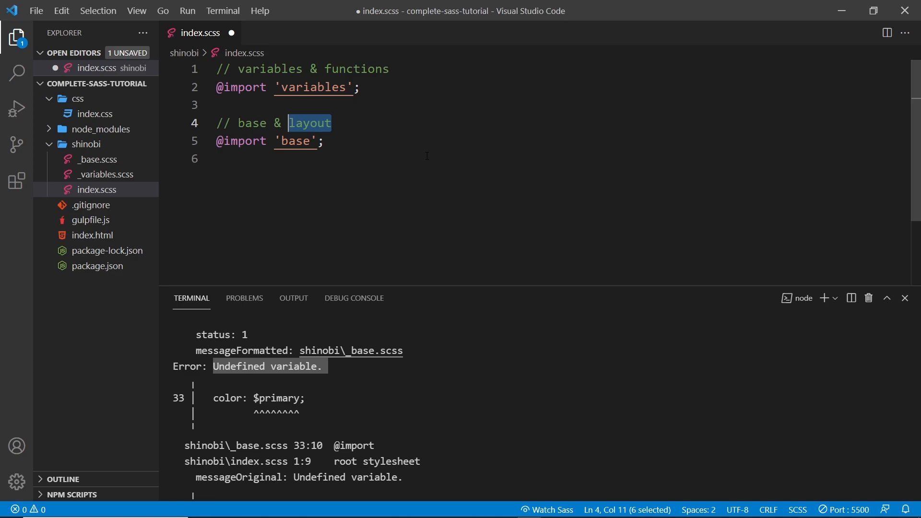
left_click(325, 140)
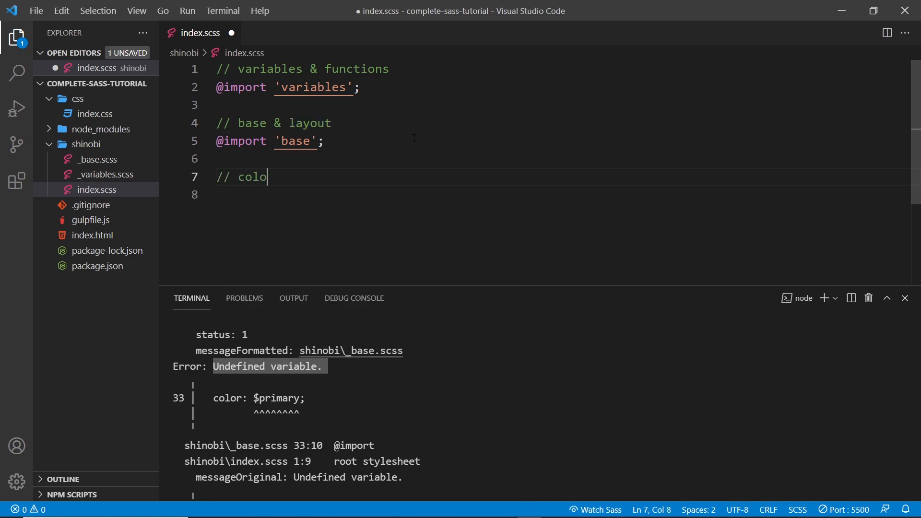
- Add a '// colors' section comment below the base import
type("rs")
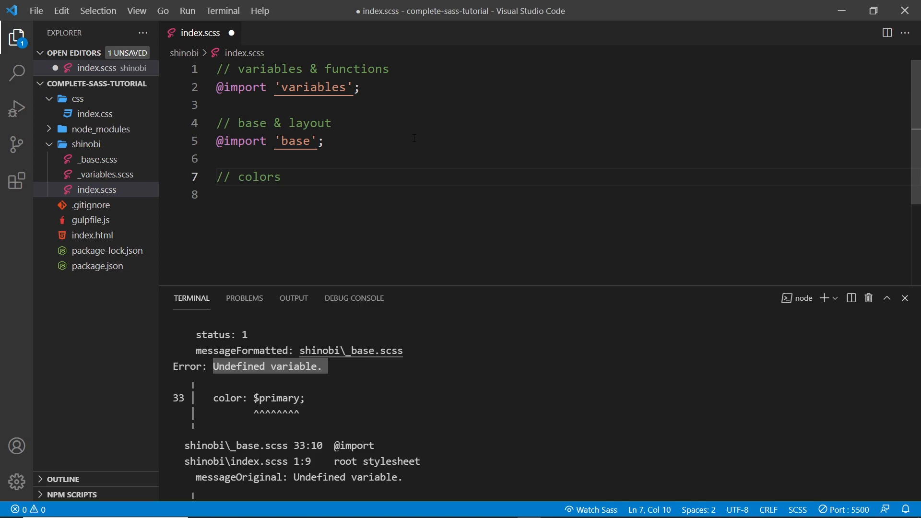
left_click(362, 87)
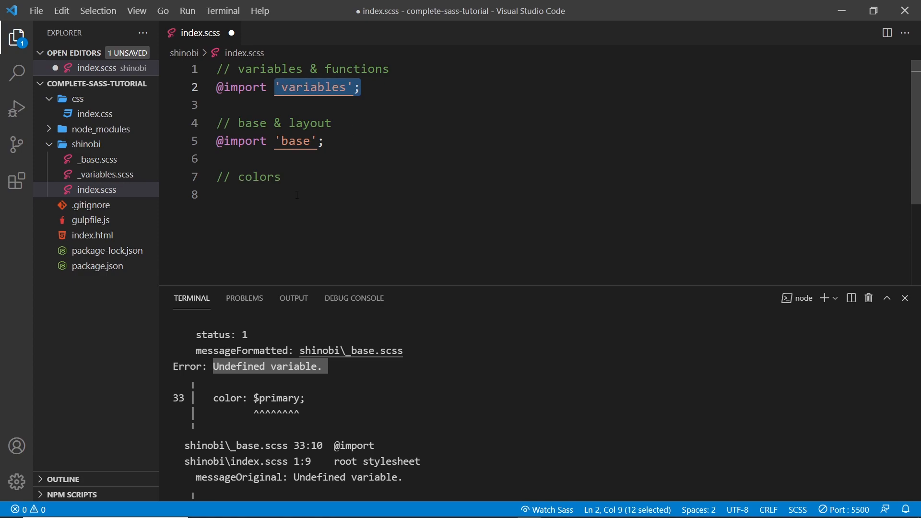
left_click(281, 177)
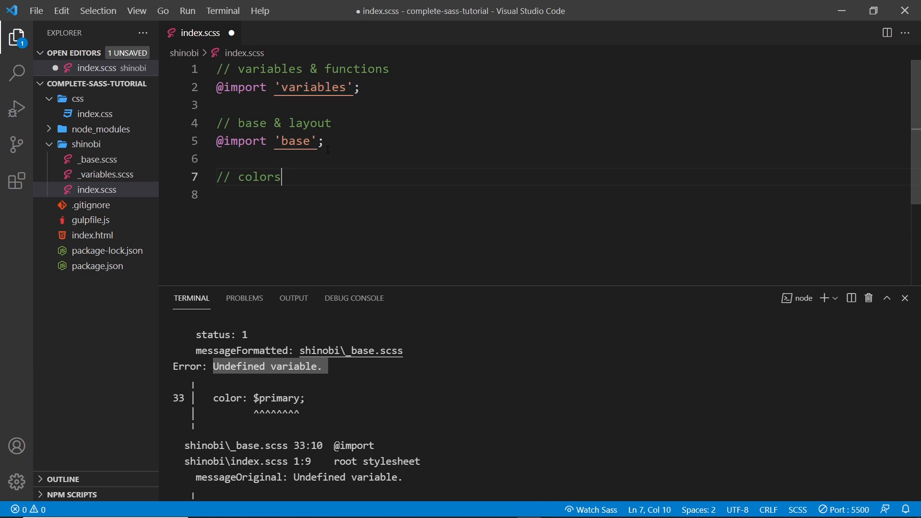
type("// com")
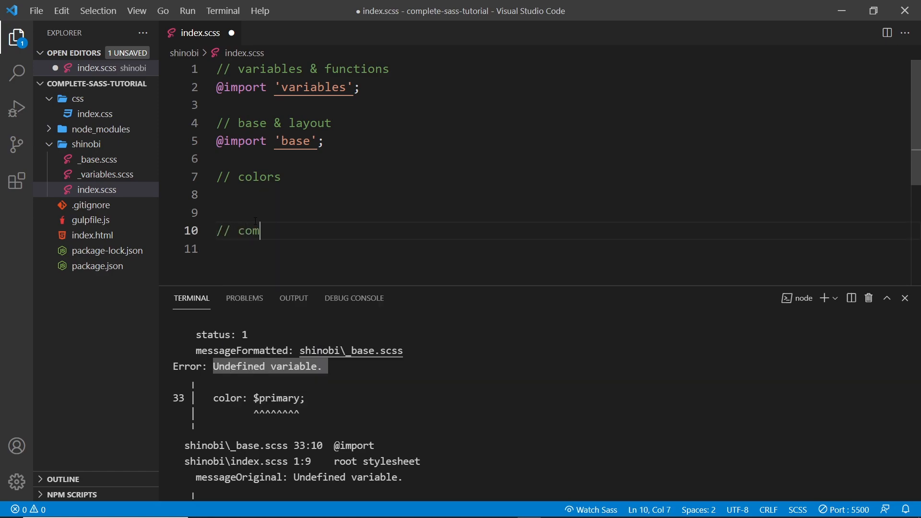
- Add a '// components (button, card, navbar)' section comment
type("ponents")
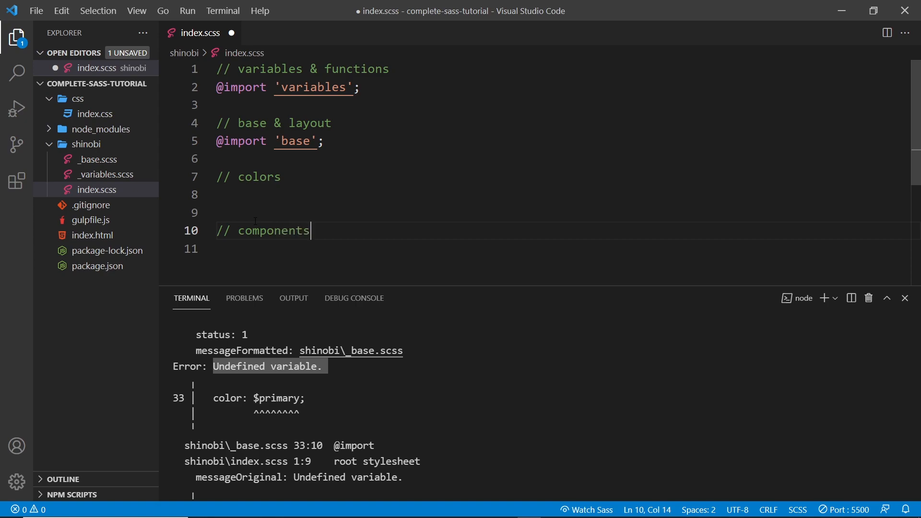
type("(button,")
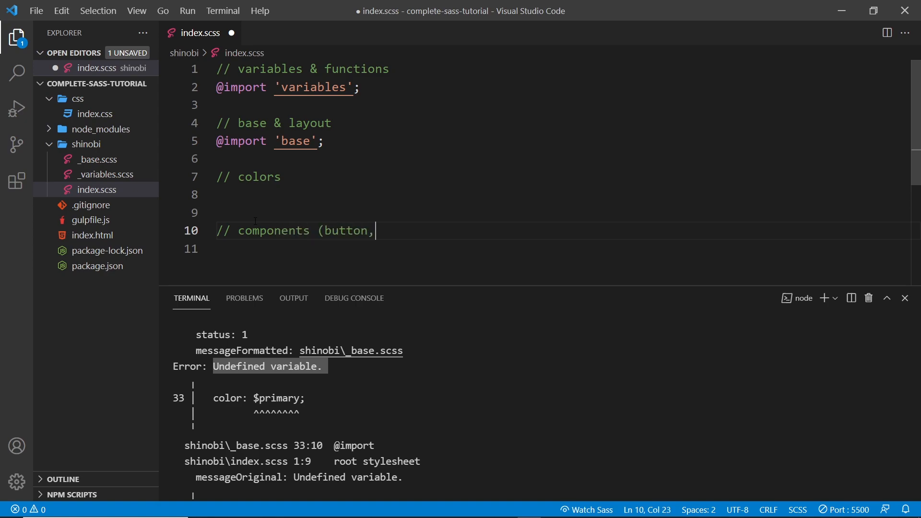
type("card, navbar")
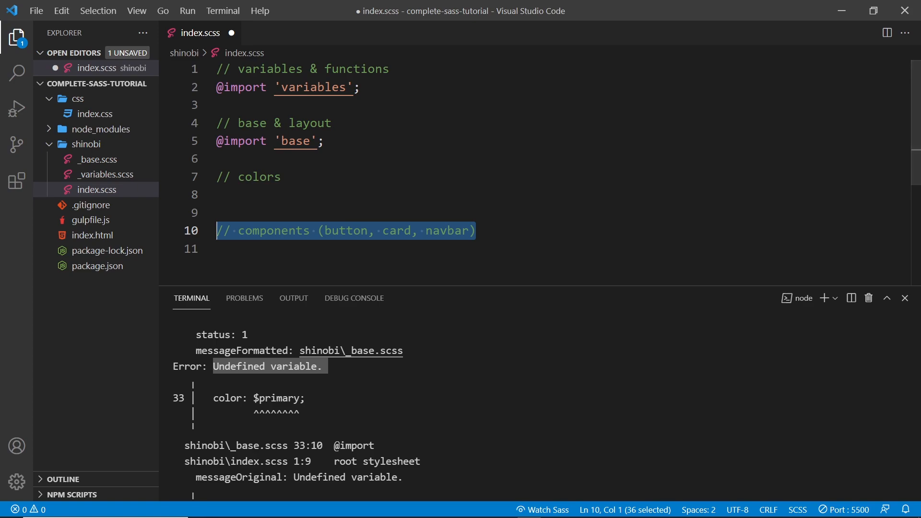
left_click(476, 230)
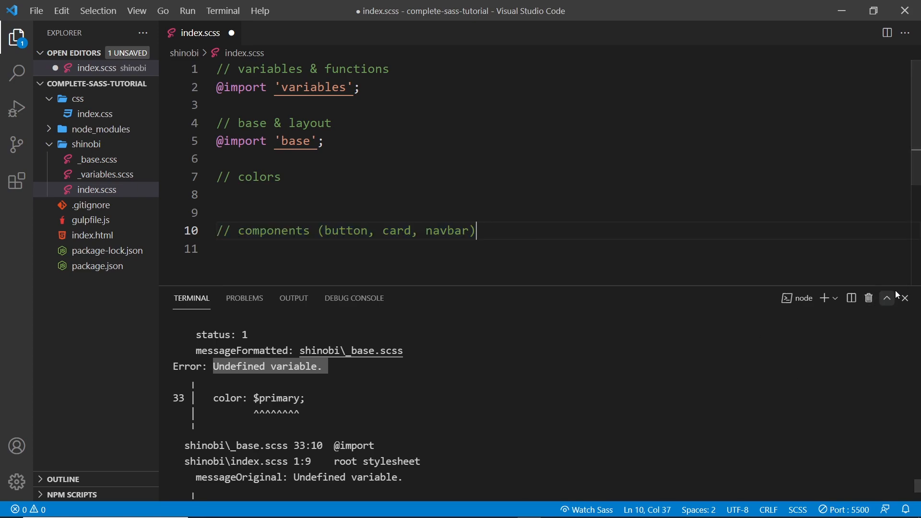
left_click(887, 298)
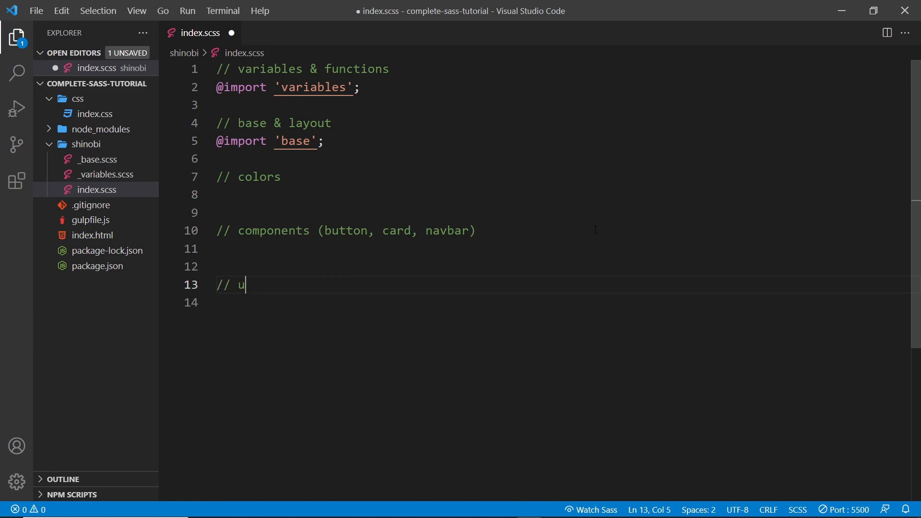
- Add a closing '// utilities (margin, padding, opacity)' section comment to index.scss
type("tilities")
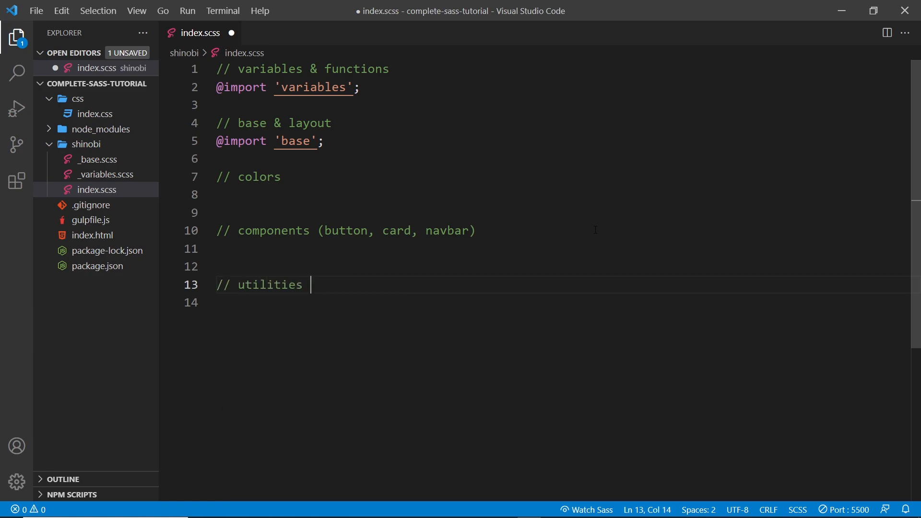
type("(margin")
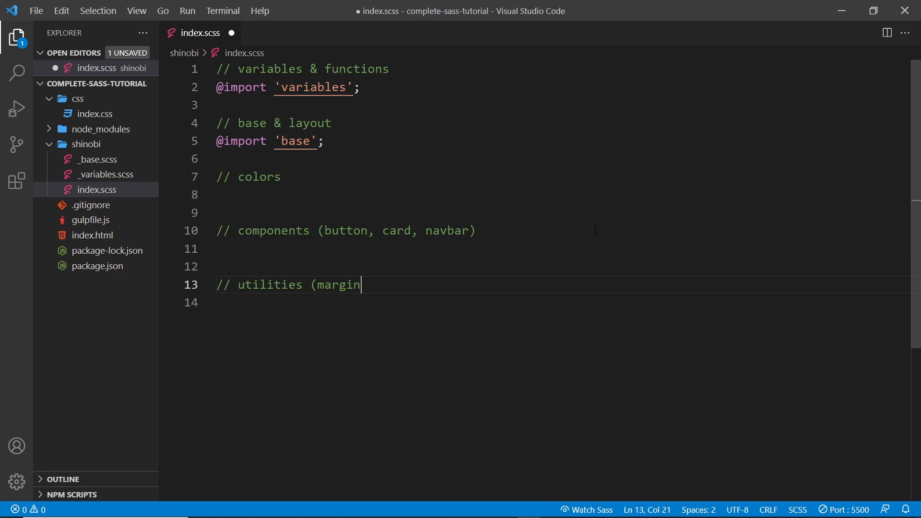
type(", padding,")
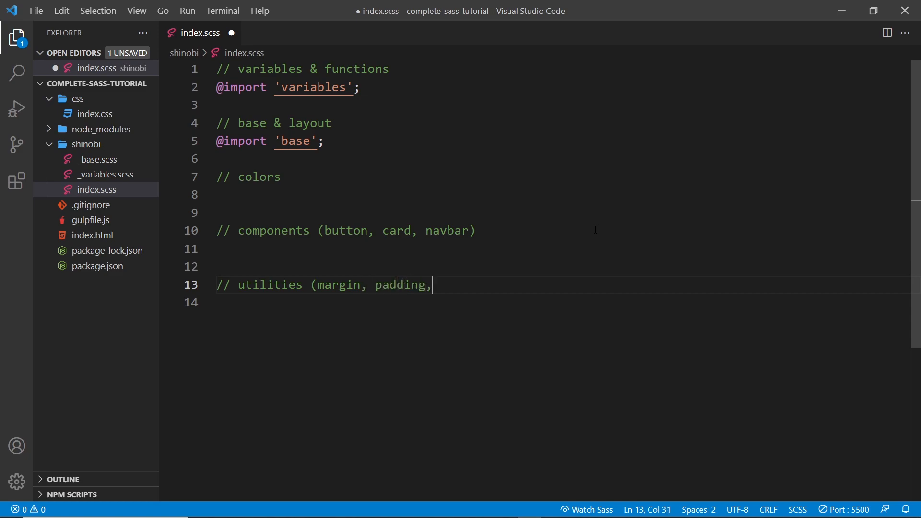
type("opacity)")
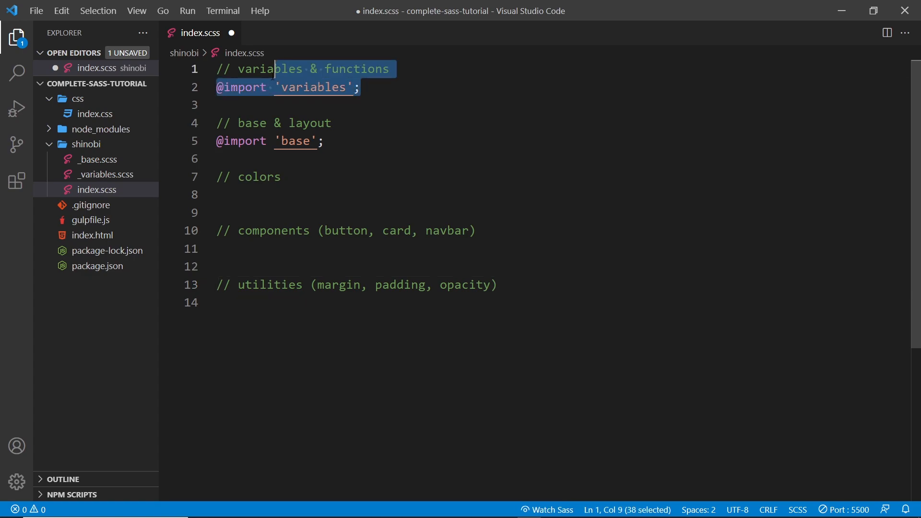
left_click(221, 302)
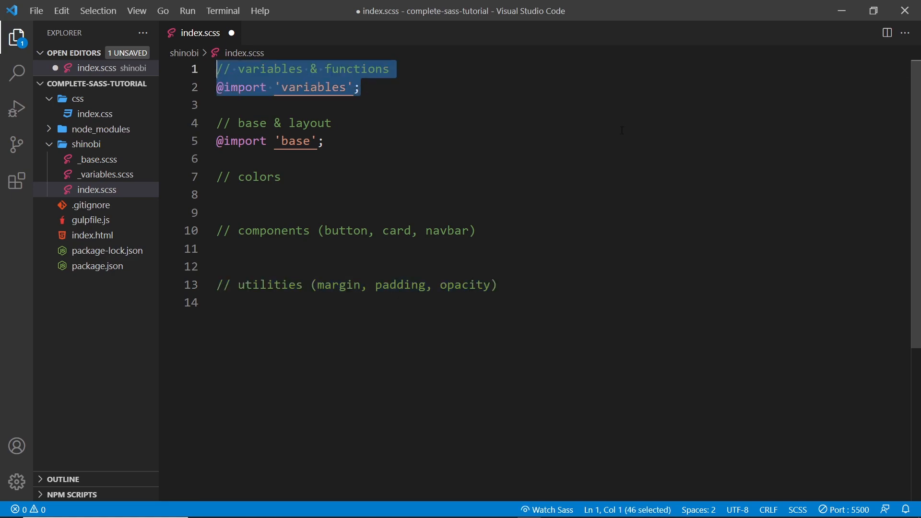
left_click(282, 177)
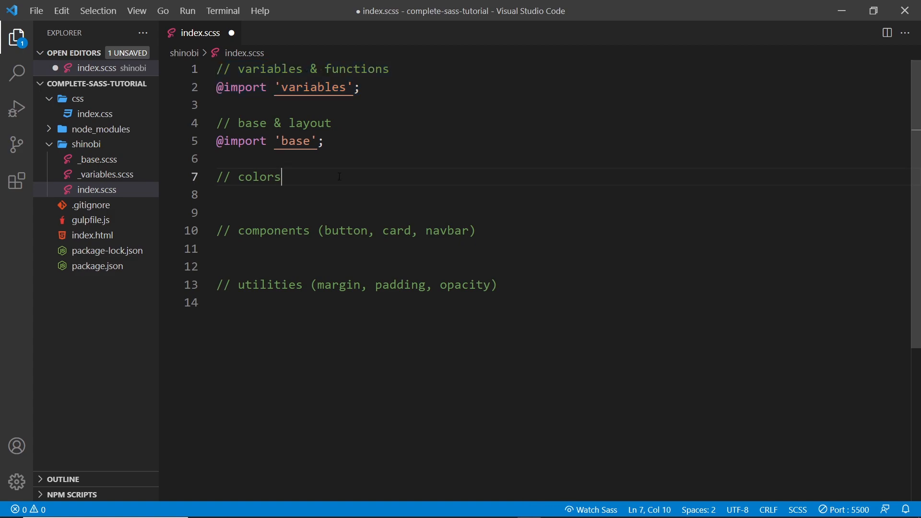
mouse_move(387, 252)
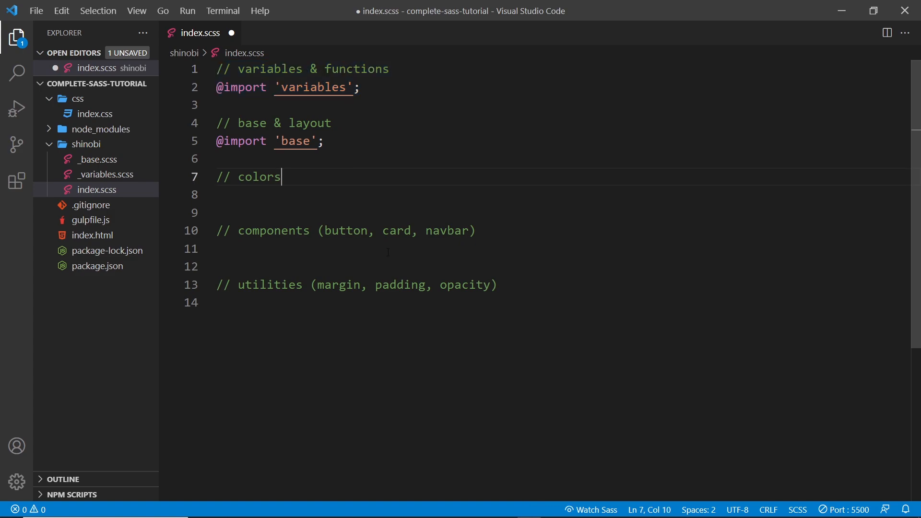
mouse_move(421, 211)
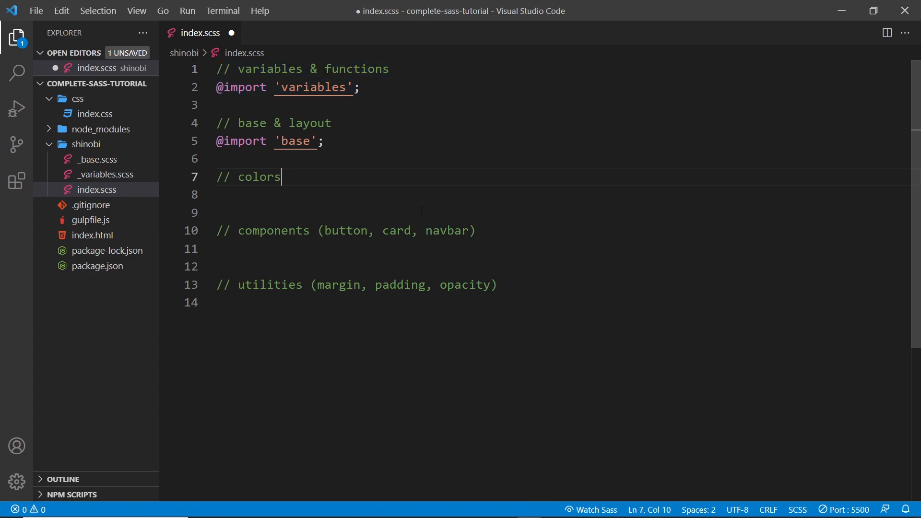